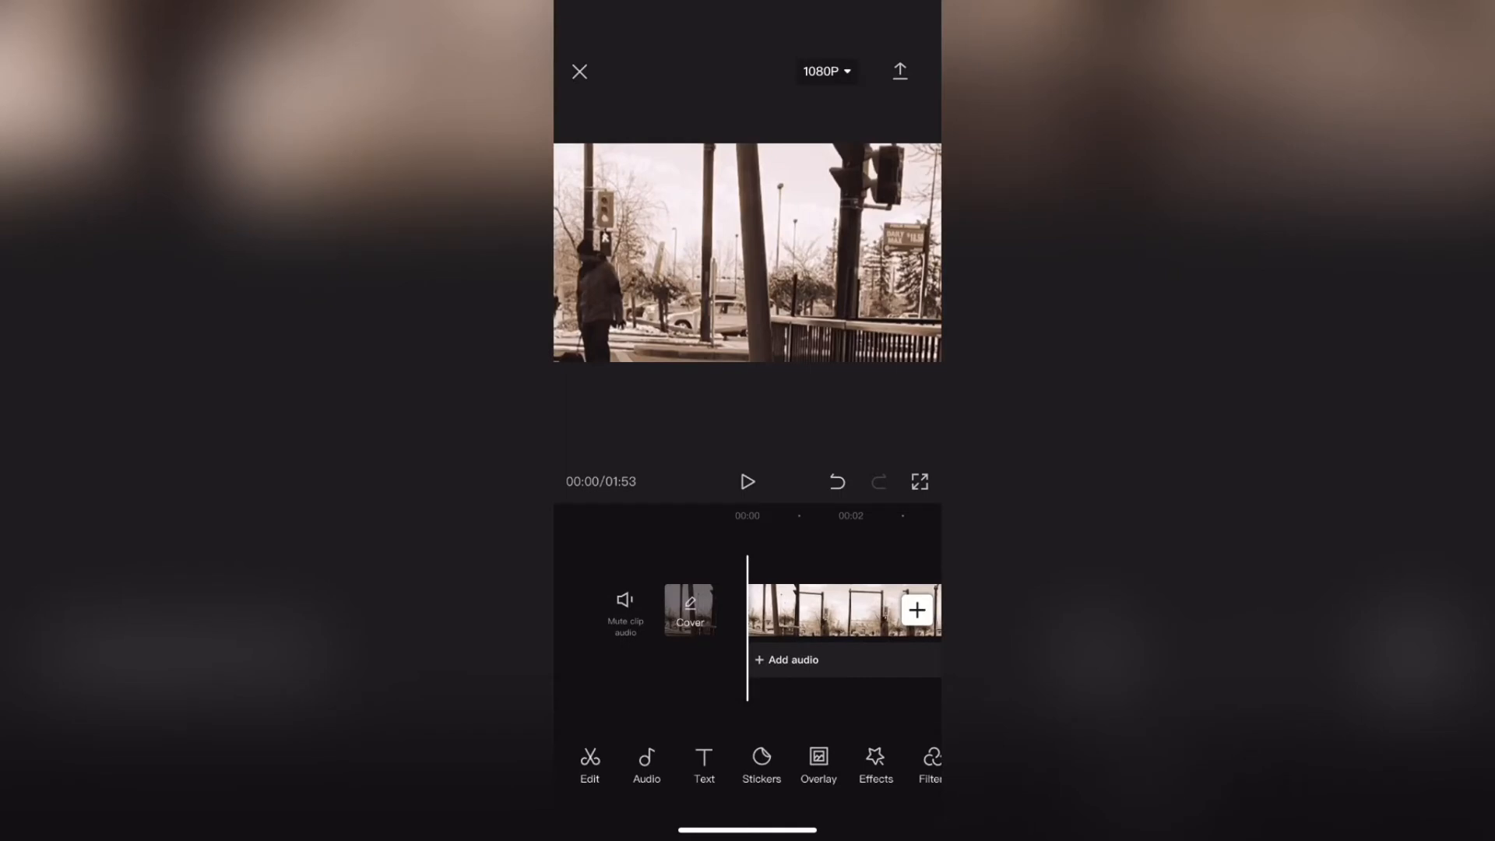
# Browse iMovie's audio options and sound library, then close it without adding anything.
pyautogui.click(646, 765)
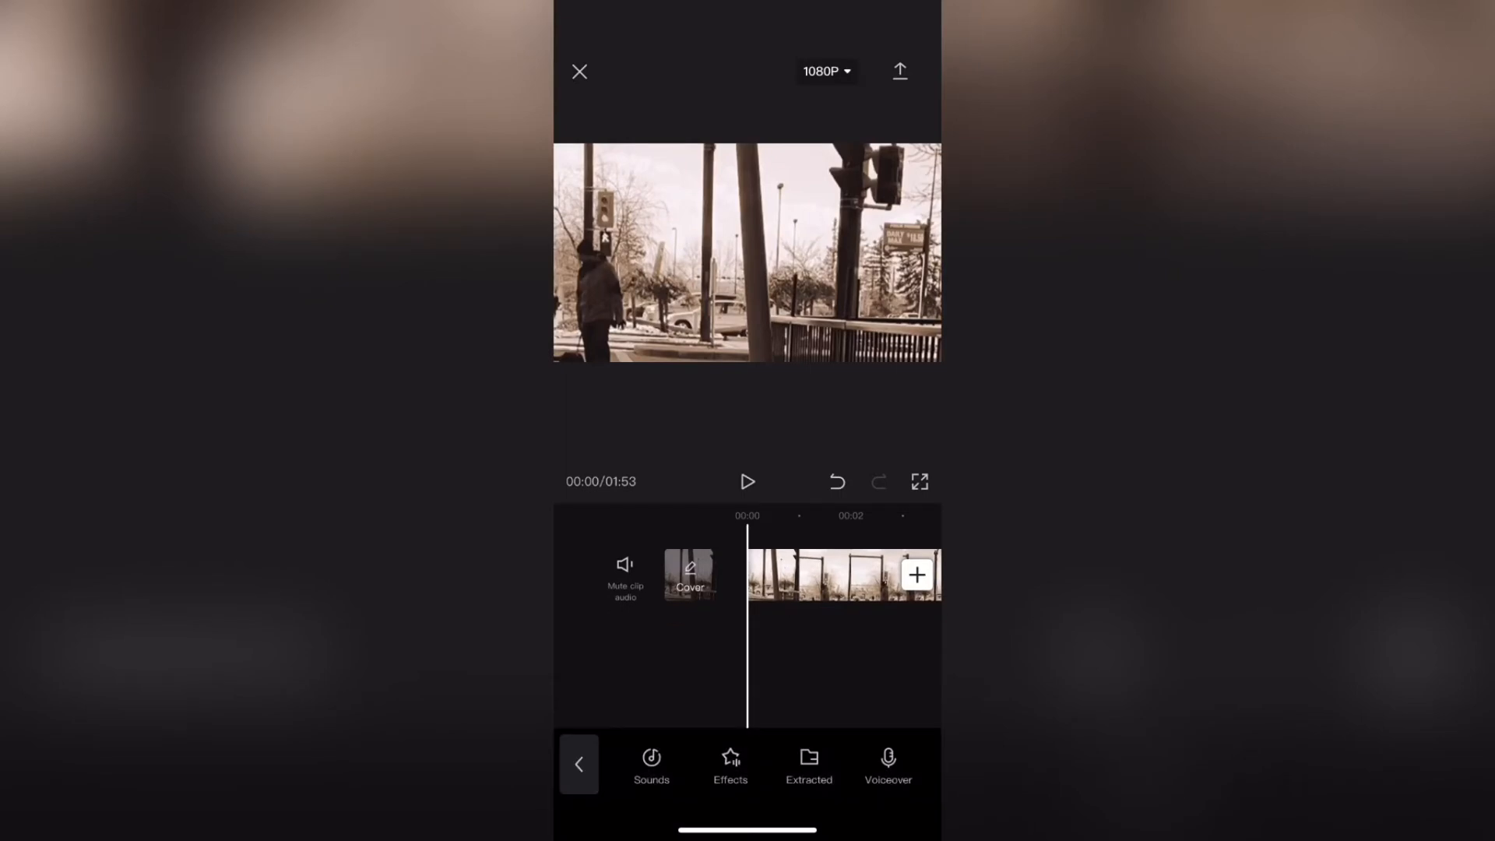
pyautogui.click(651, 766)
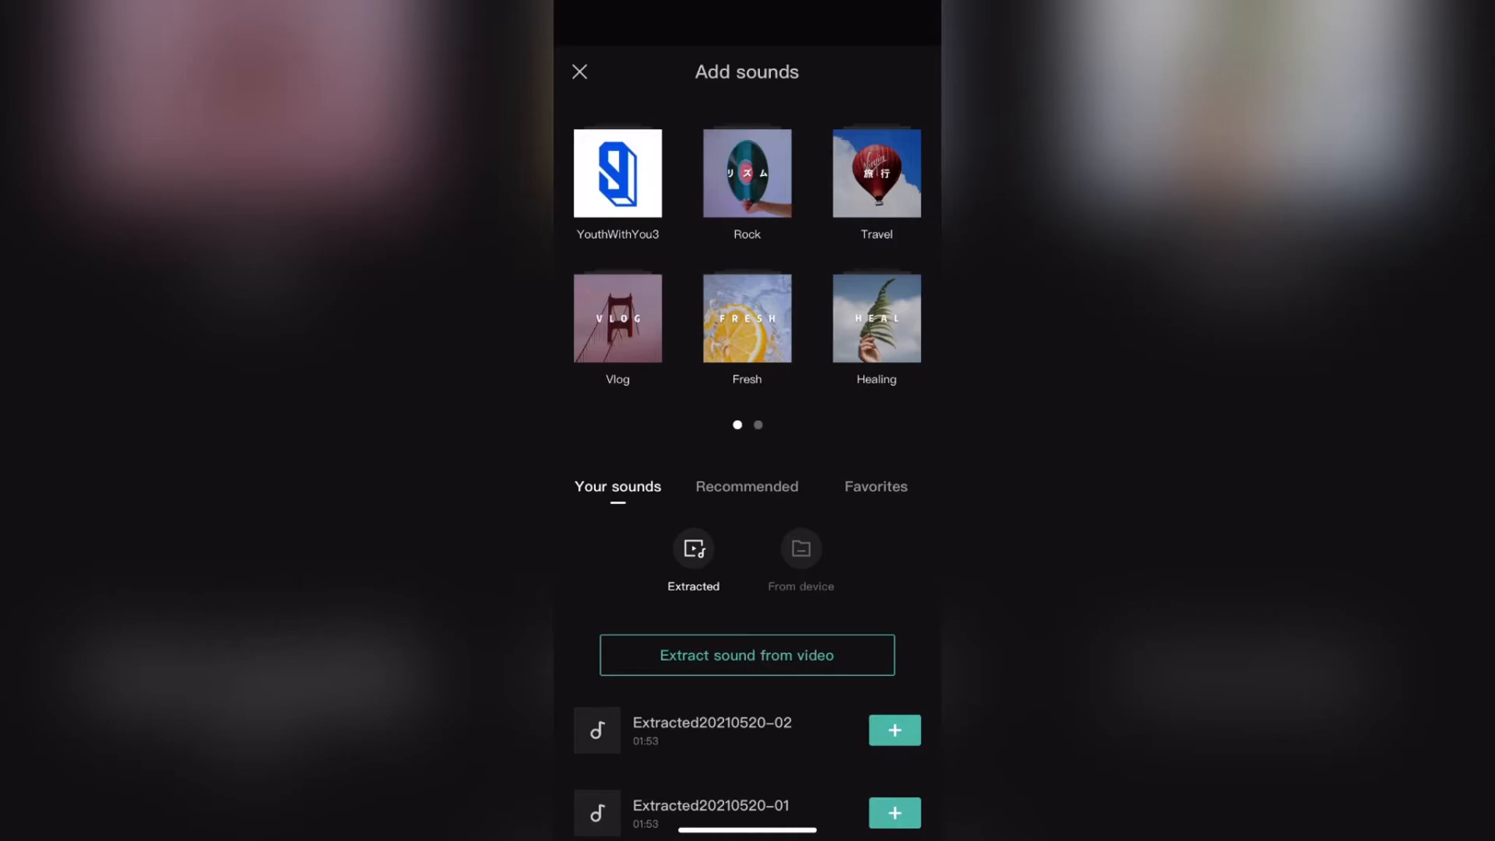
pyautogui.click(579, 72)
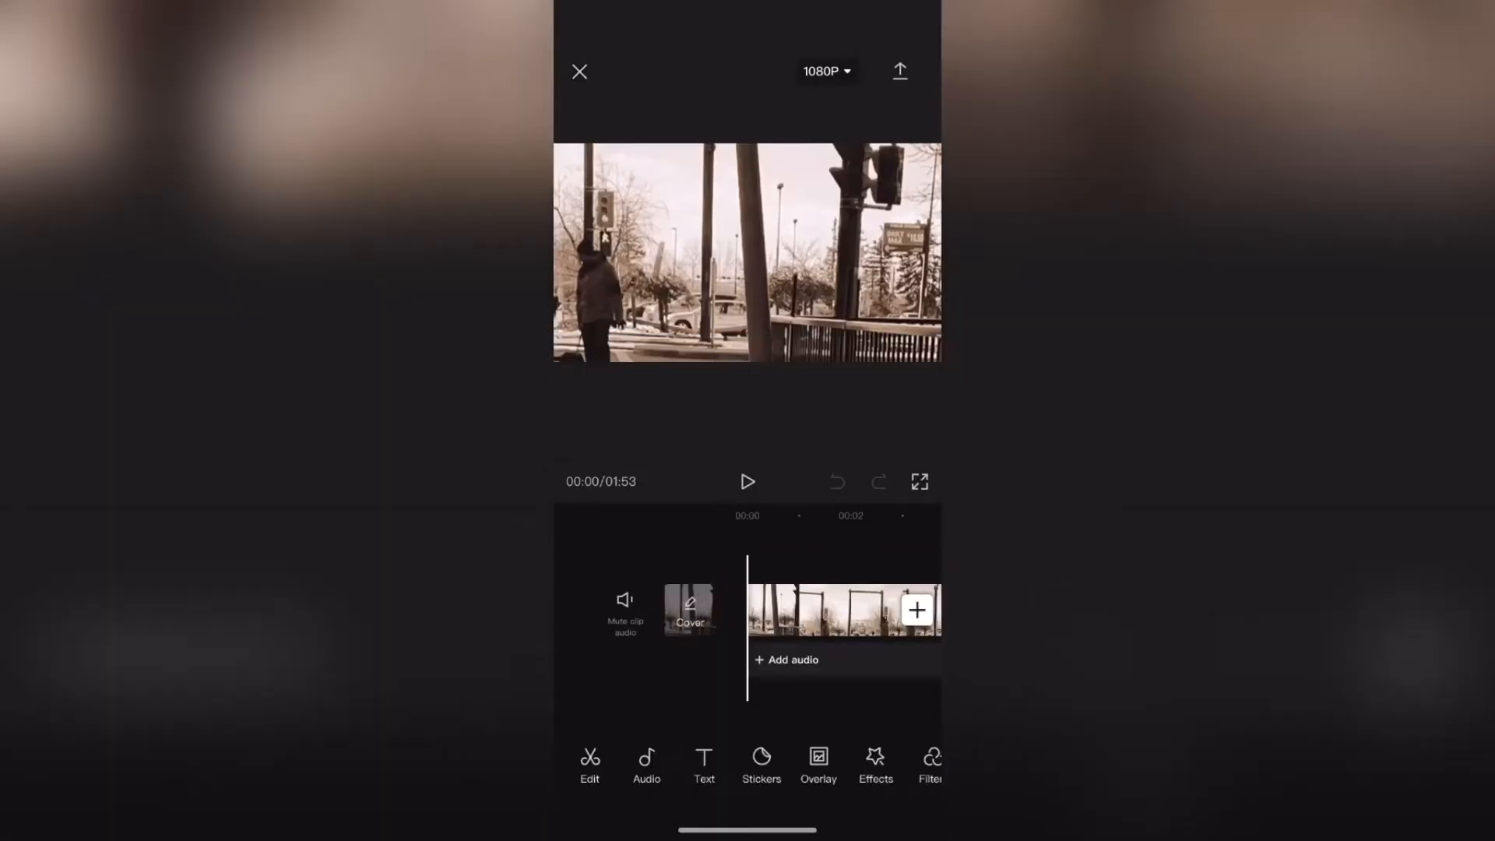
pyautogui.click(579, 72)
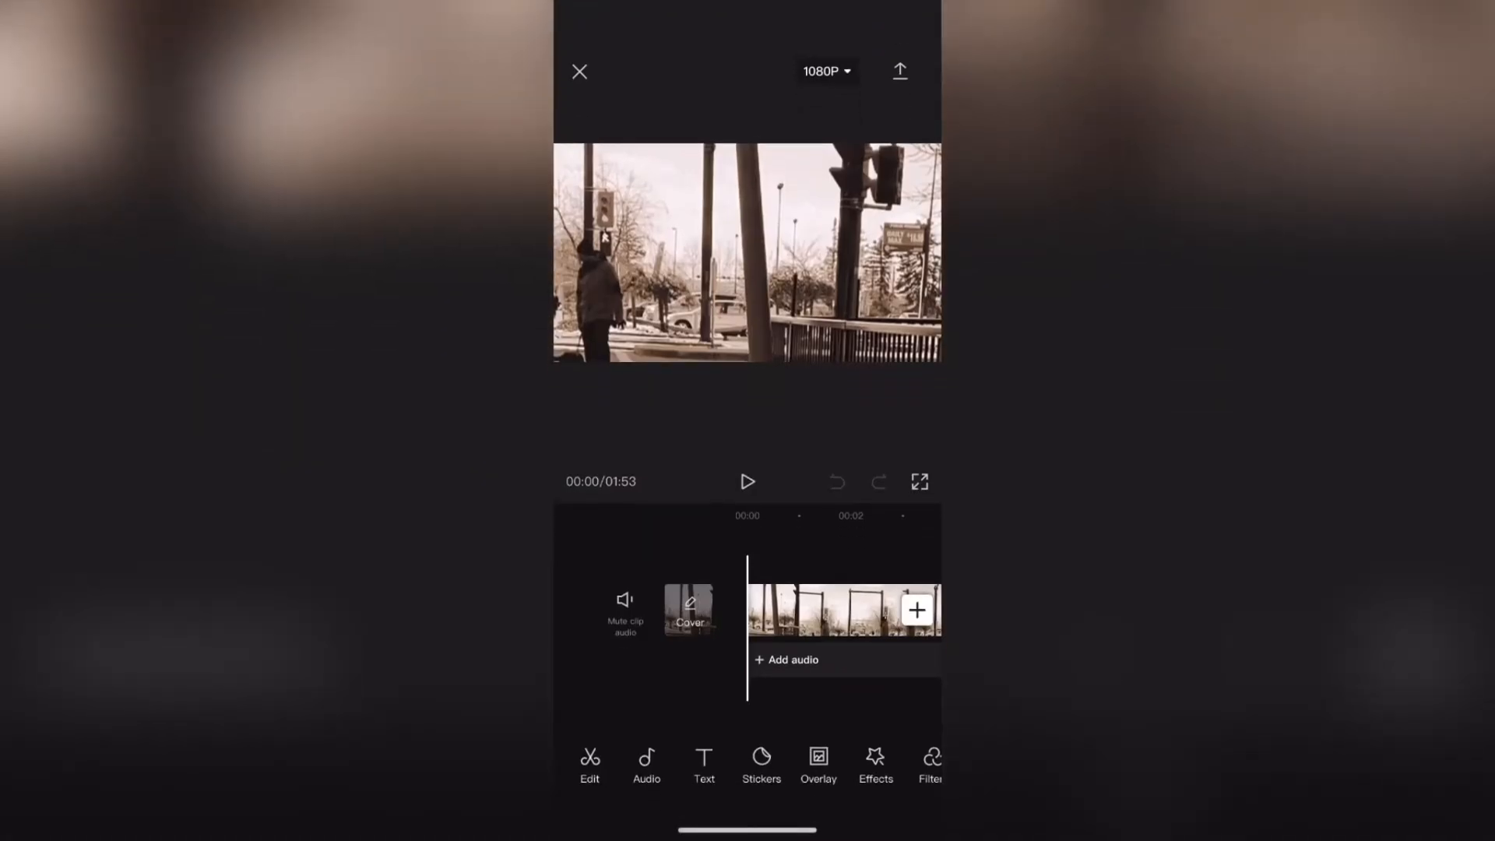
pyautogui.click(646, 766)
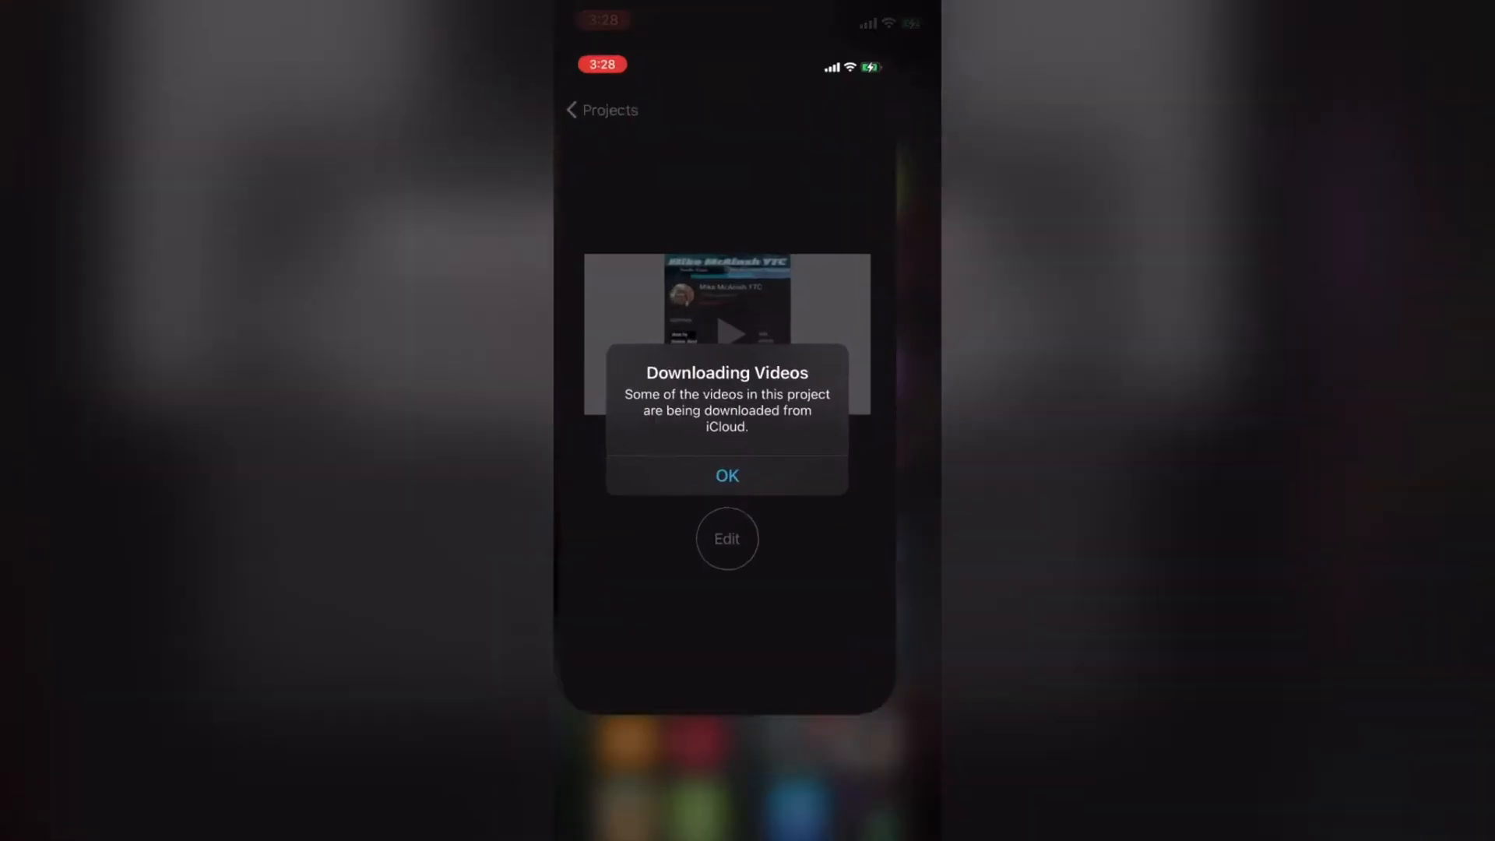
# Dismiss the Downloading Videos alert, start a new movie project and peek into the Audio sources.
pyautogui.click(726, 475)
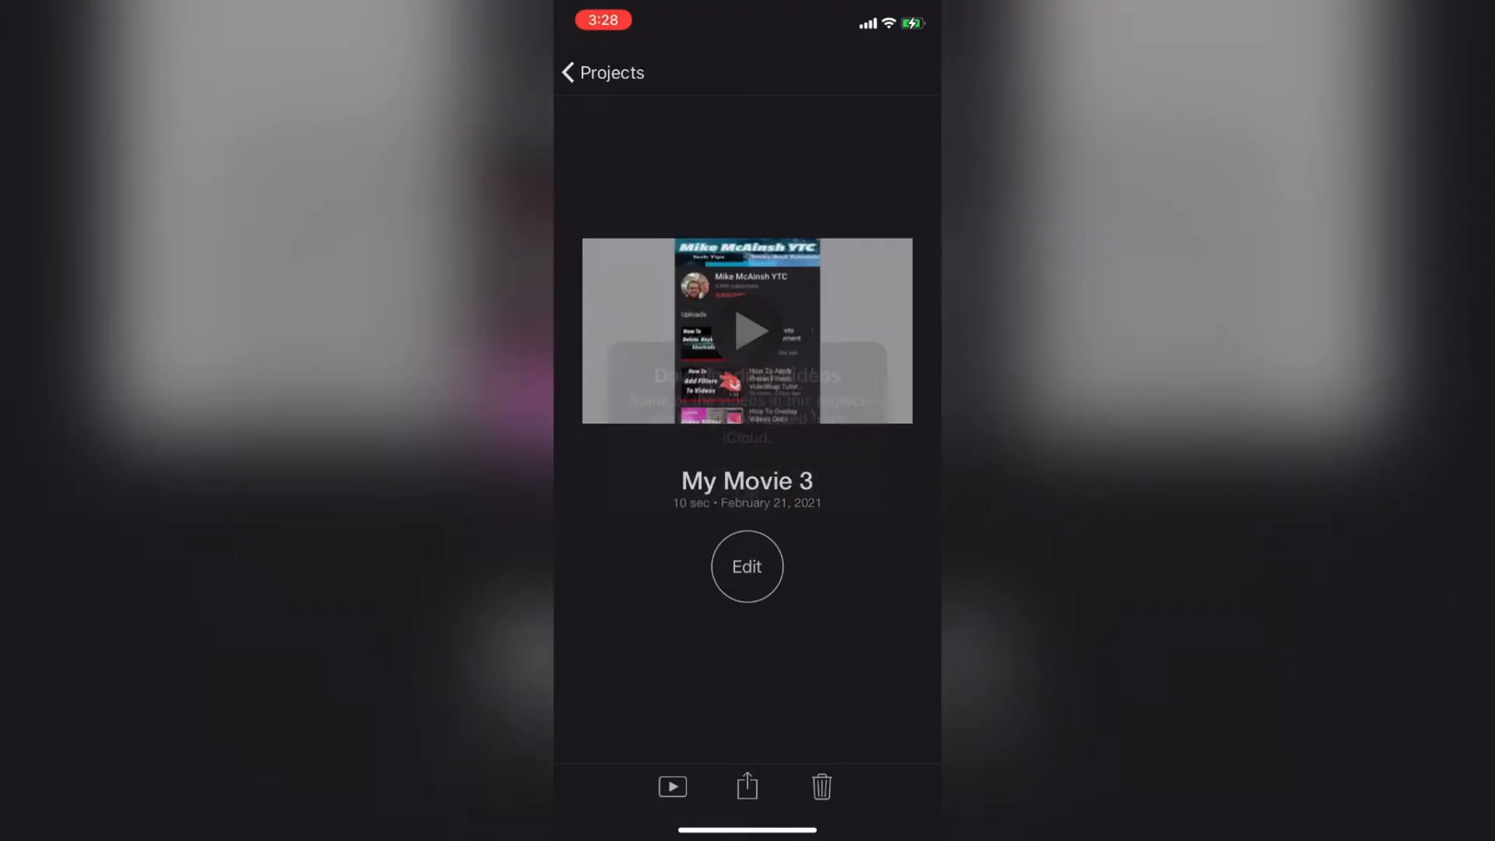
pyautogui.click(603, 72)
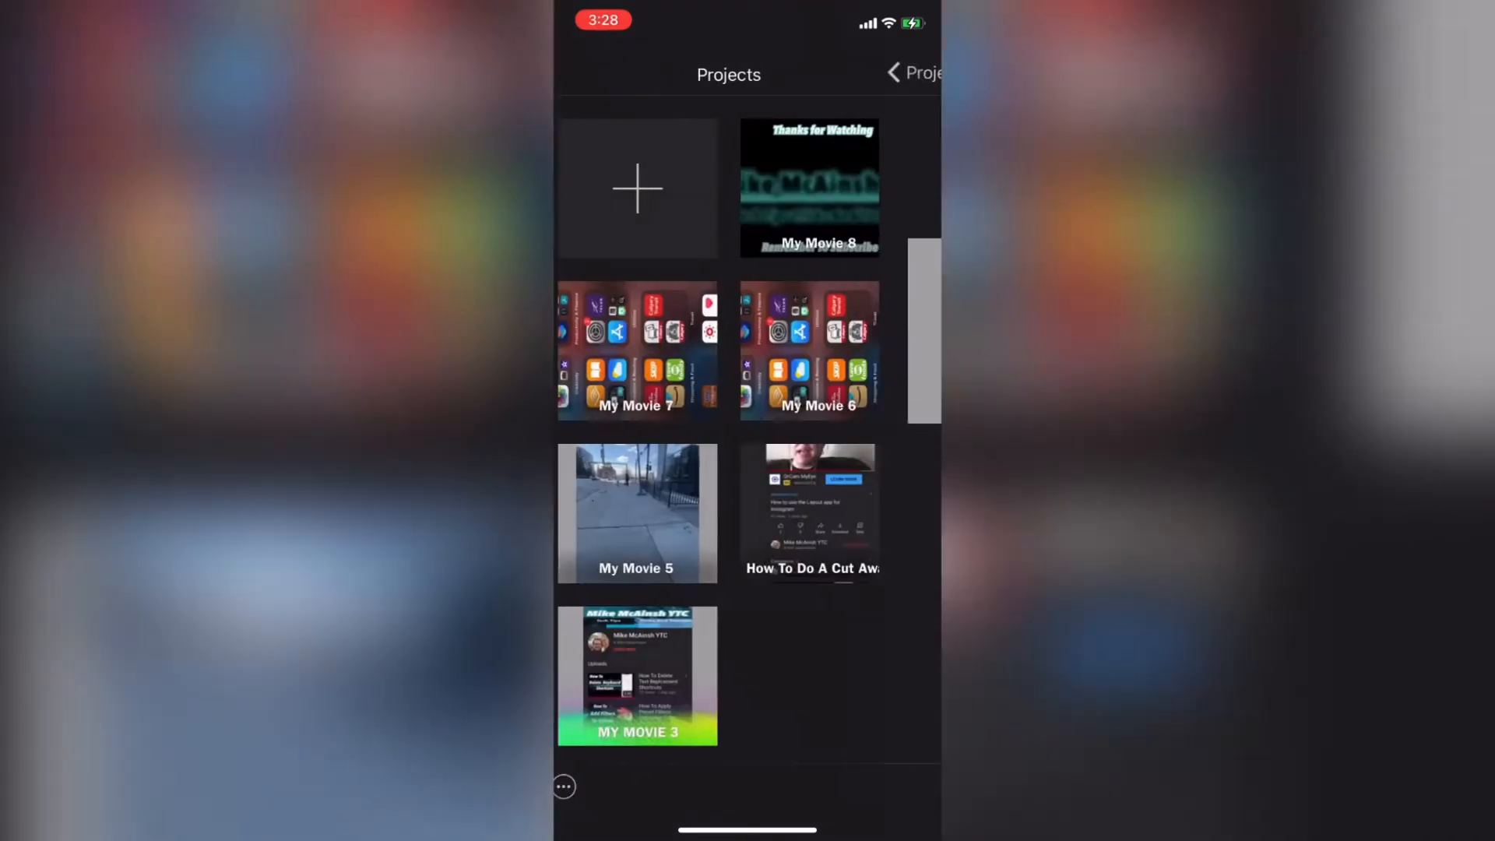
pyautogui.click(636, 187)
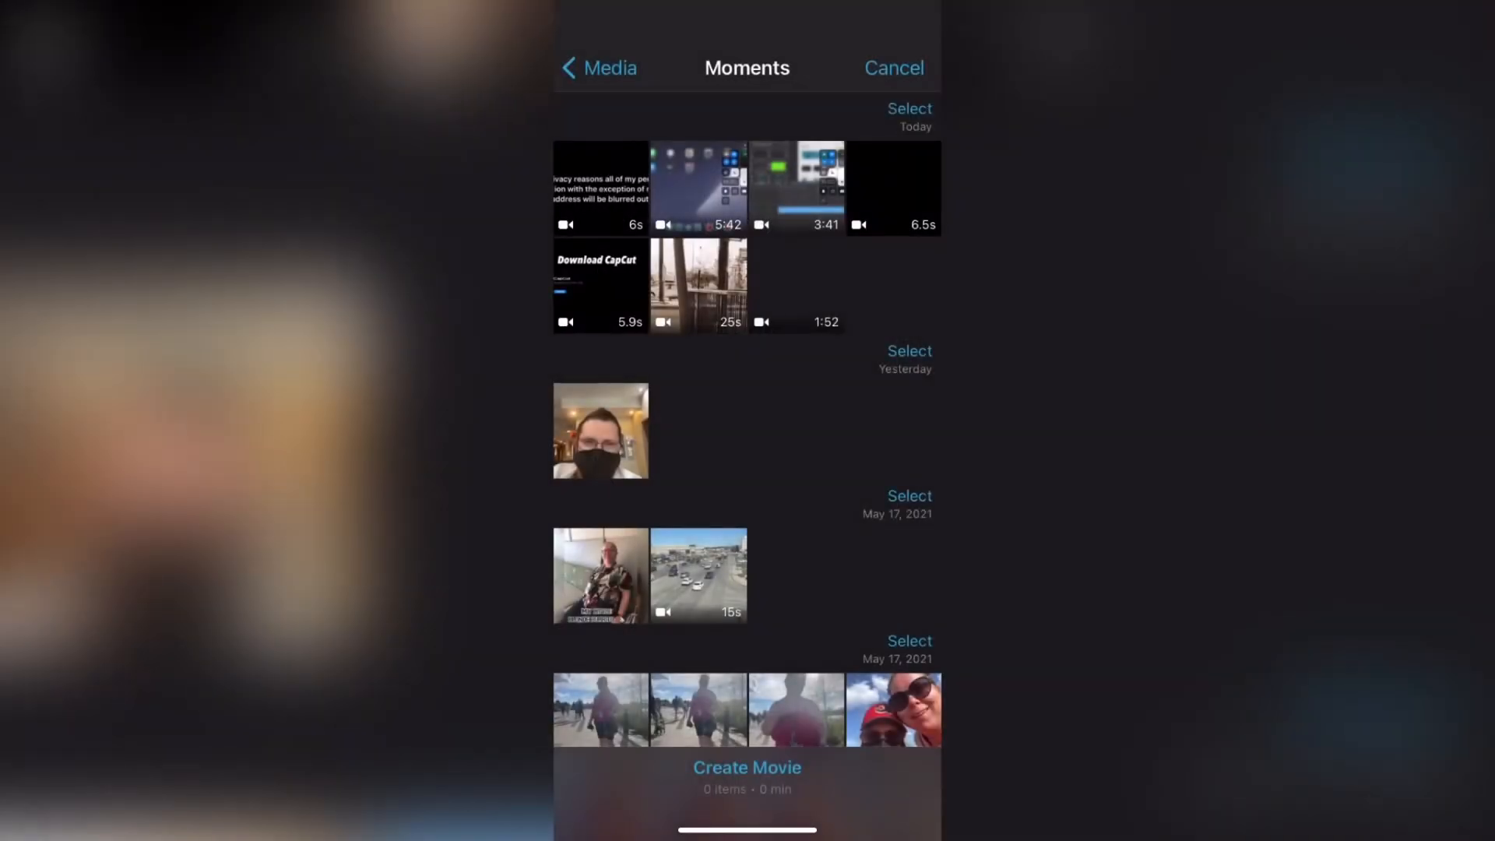
pyautogui.click(598, 67)
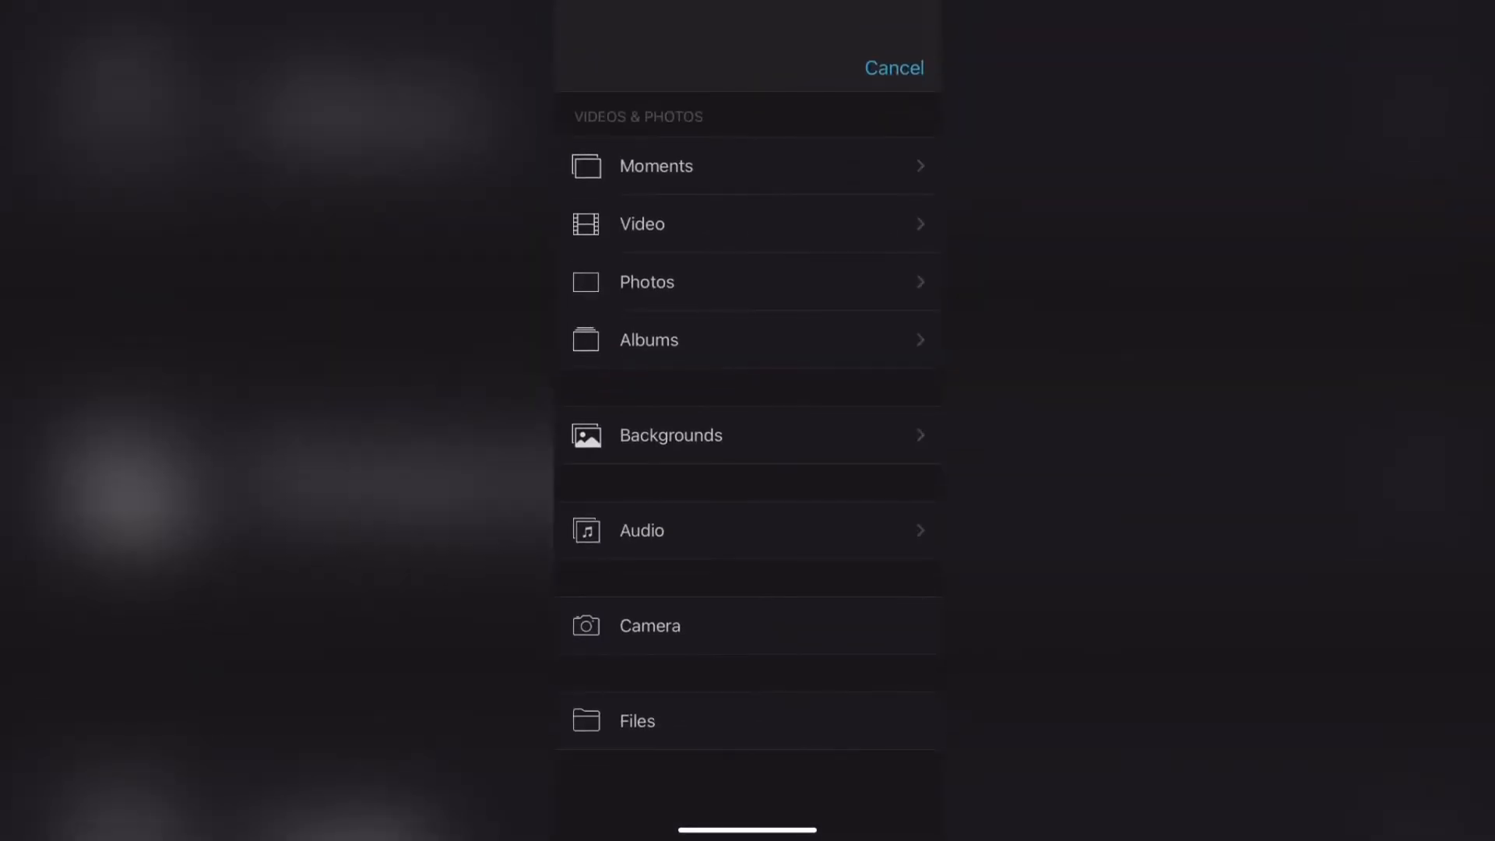
pyautogui.click(749, 530)
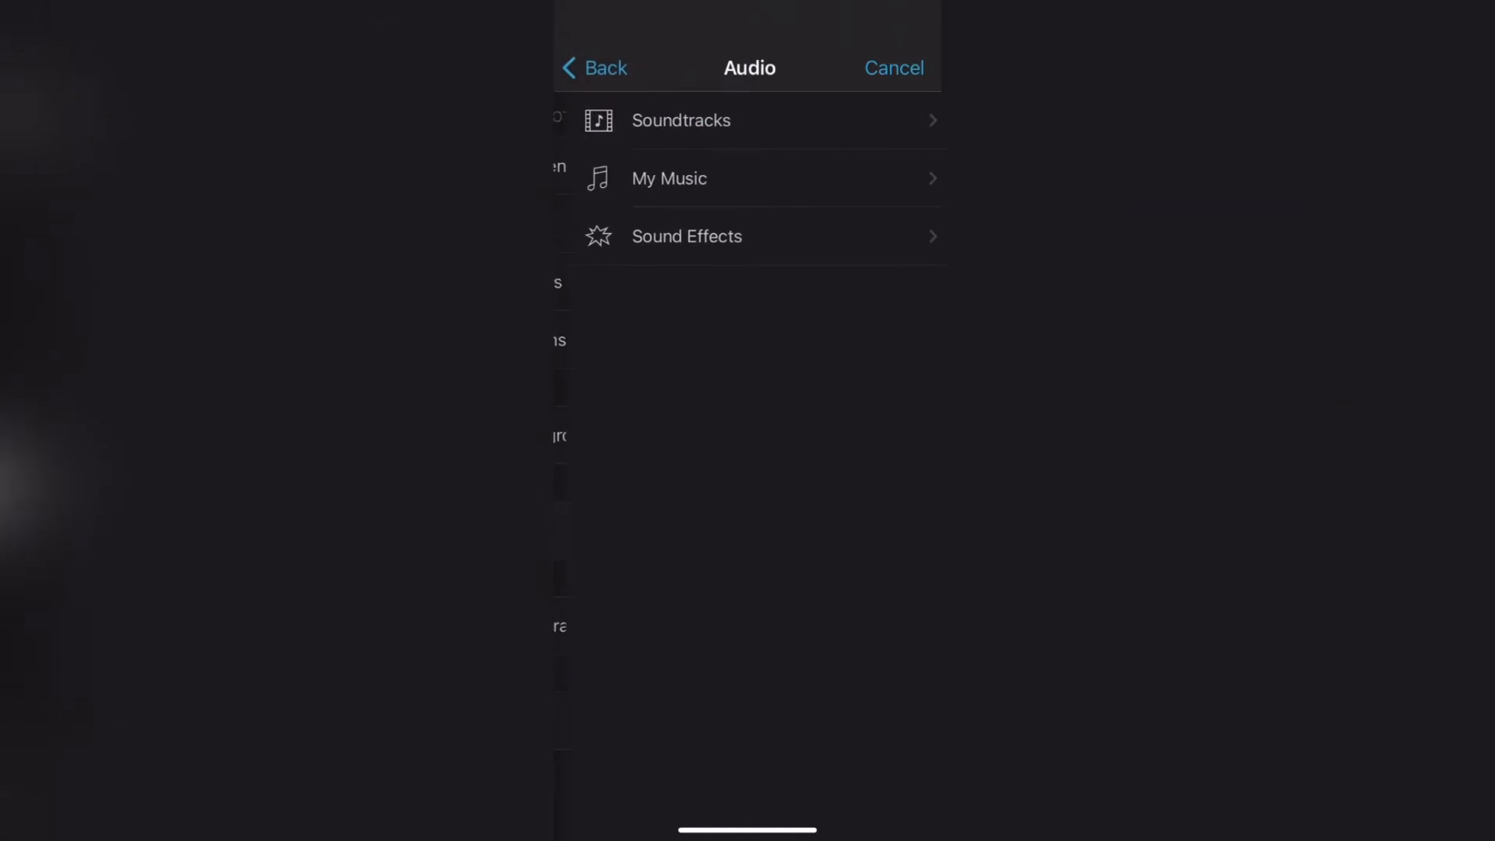
pyautogui.click(594, 67)
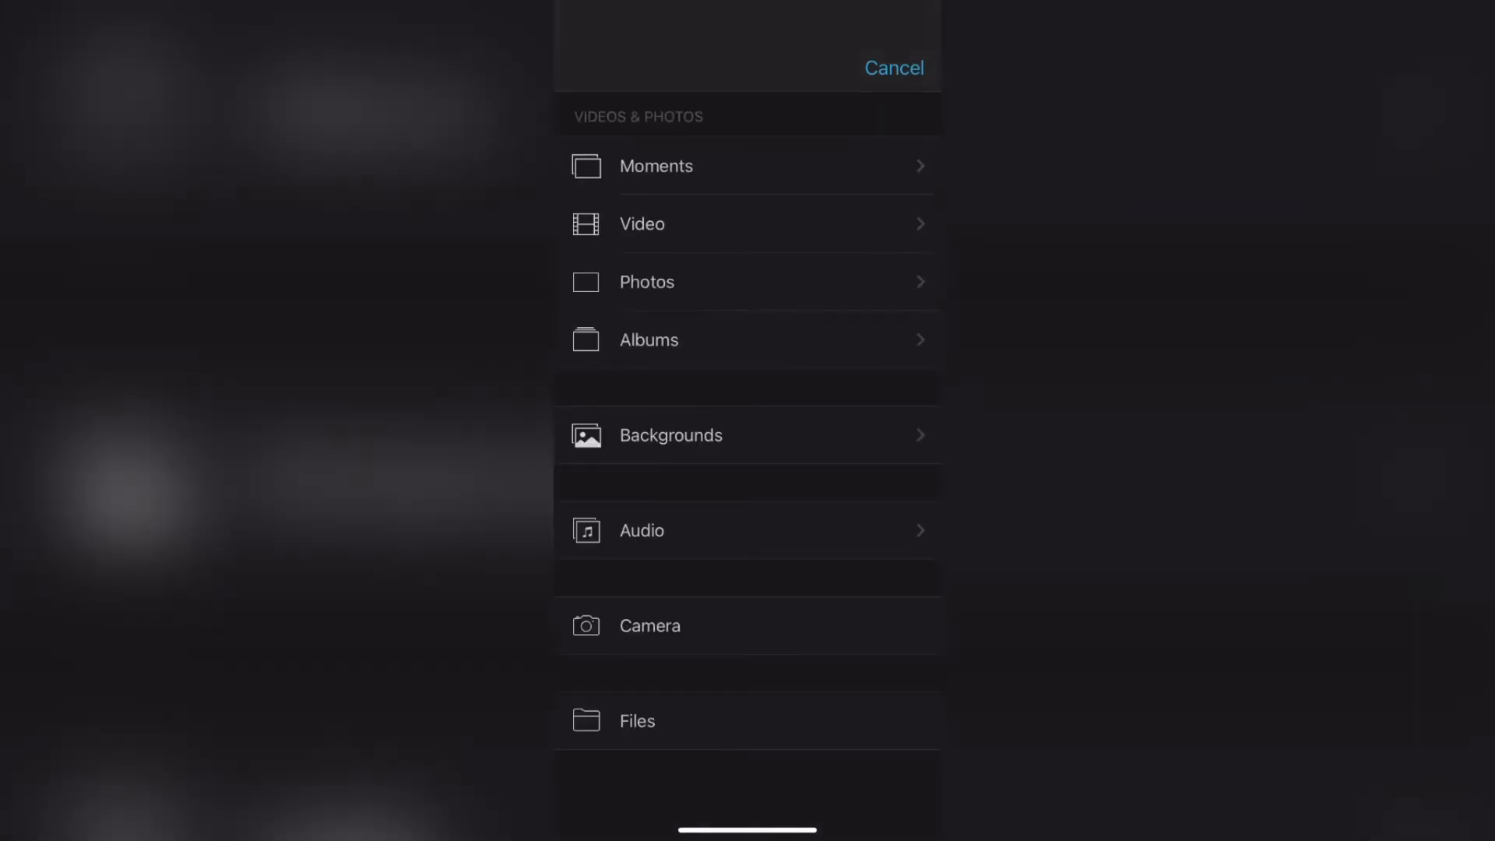
# Search Files for 'Pon' and add the Pontiac Shuffle – ALBIS song to the timeline.
pyautogui.click(637, 721)
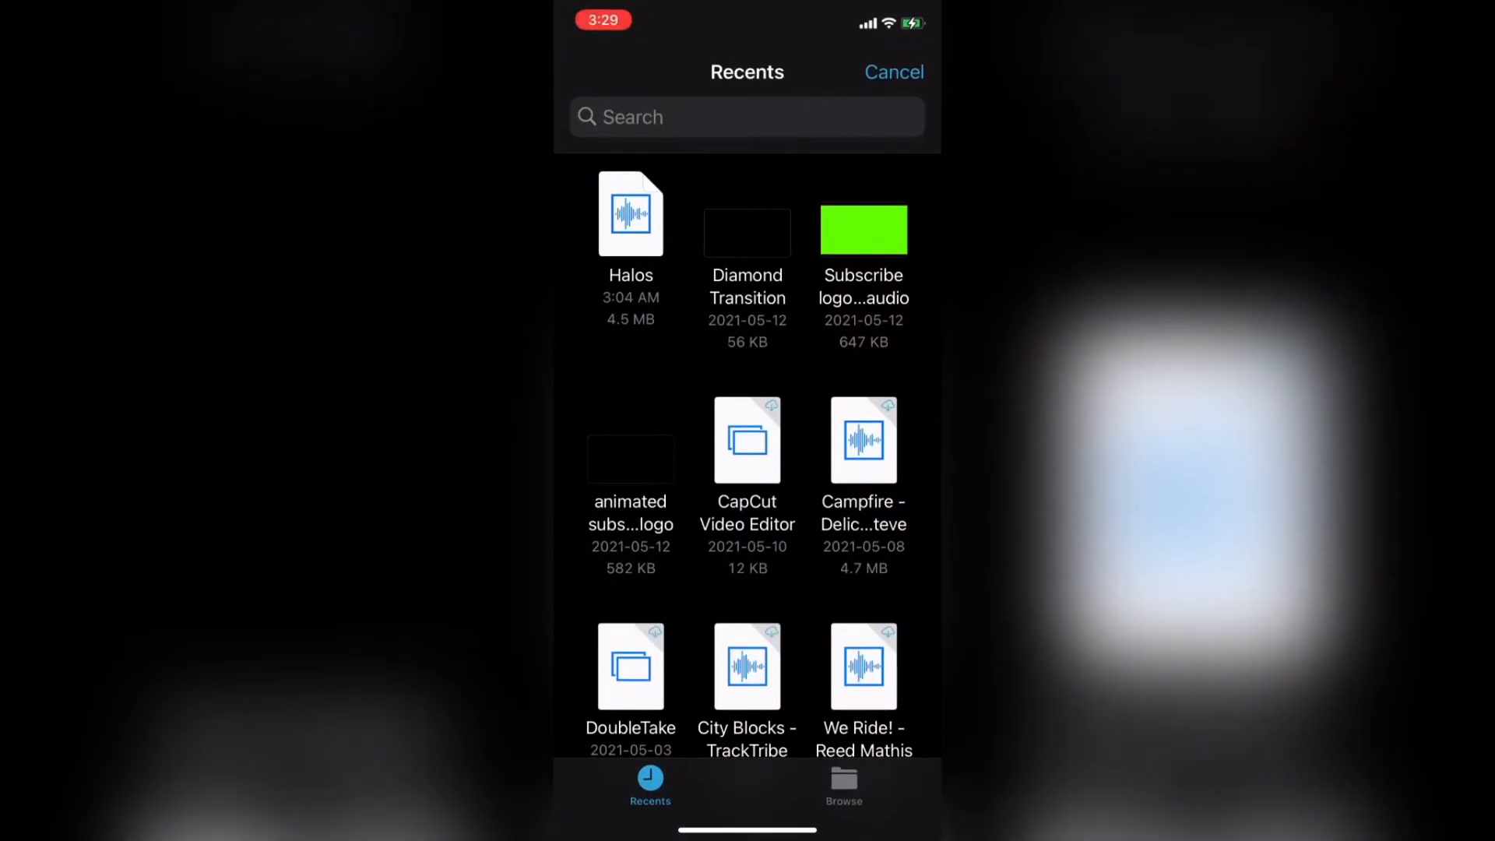
pyautogui.click(747, 116)
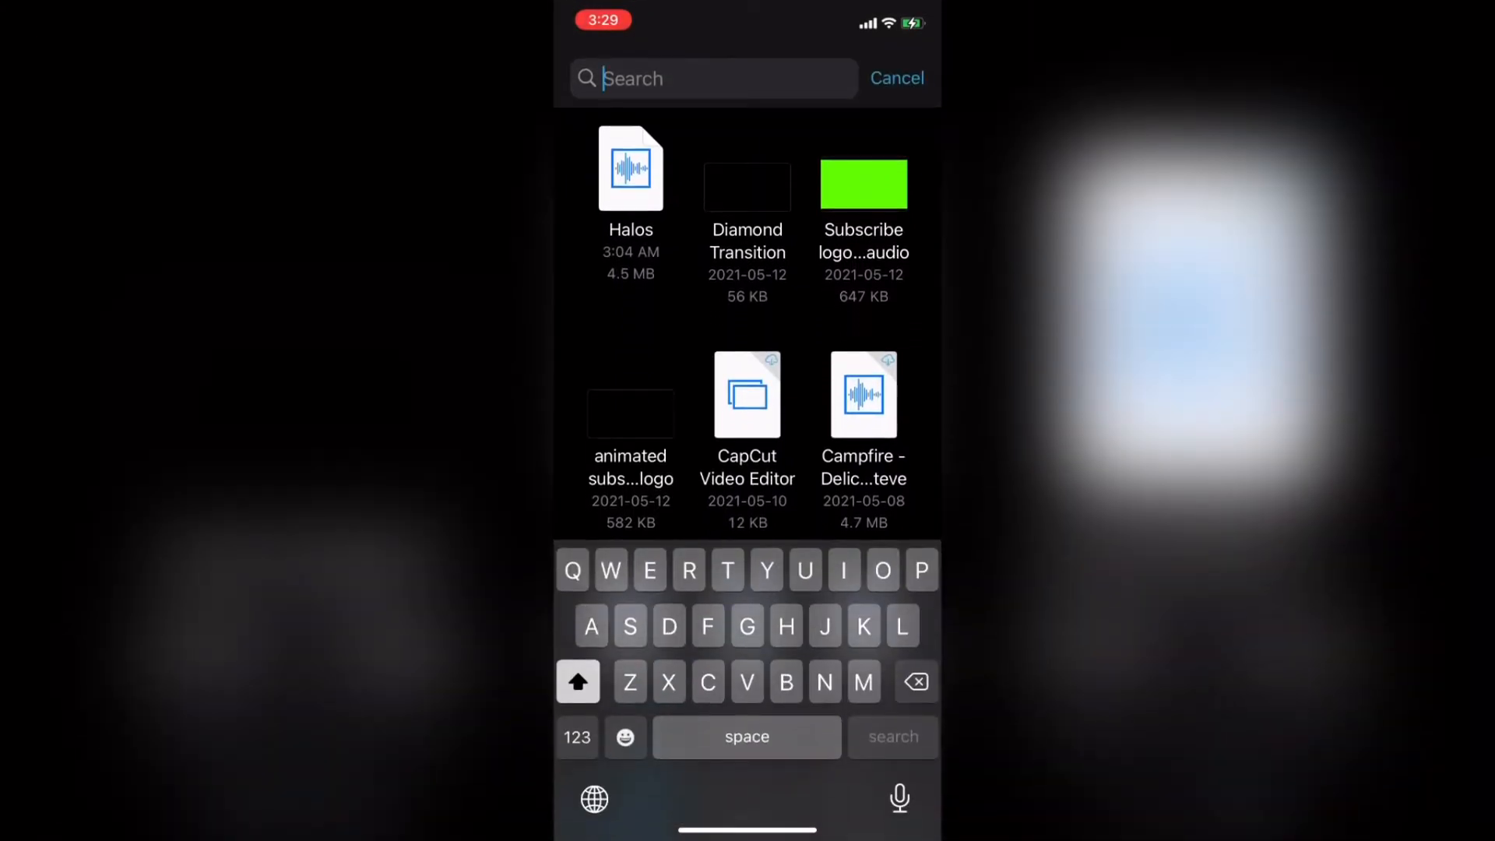
pyautogui.write('P')
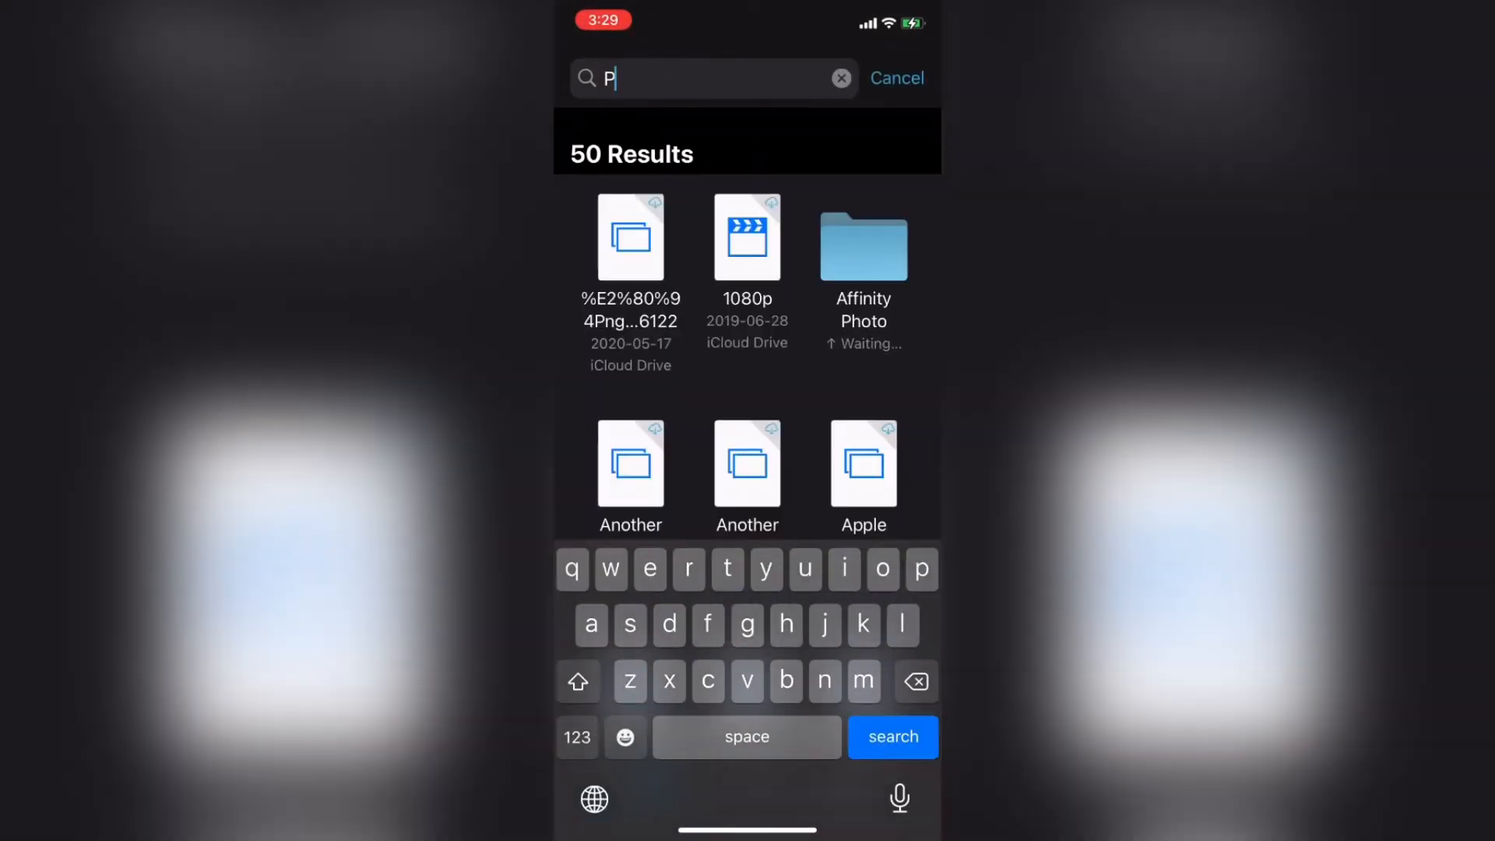
pyautogui.write('o')
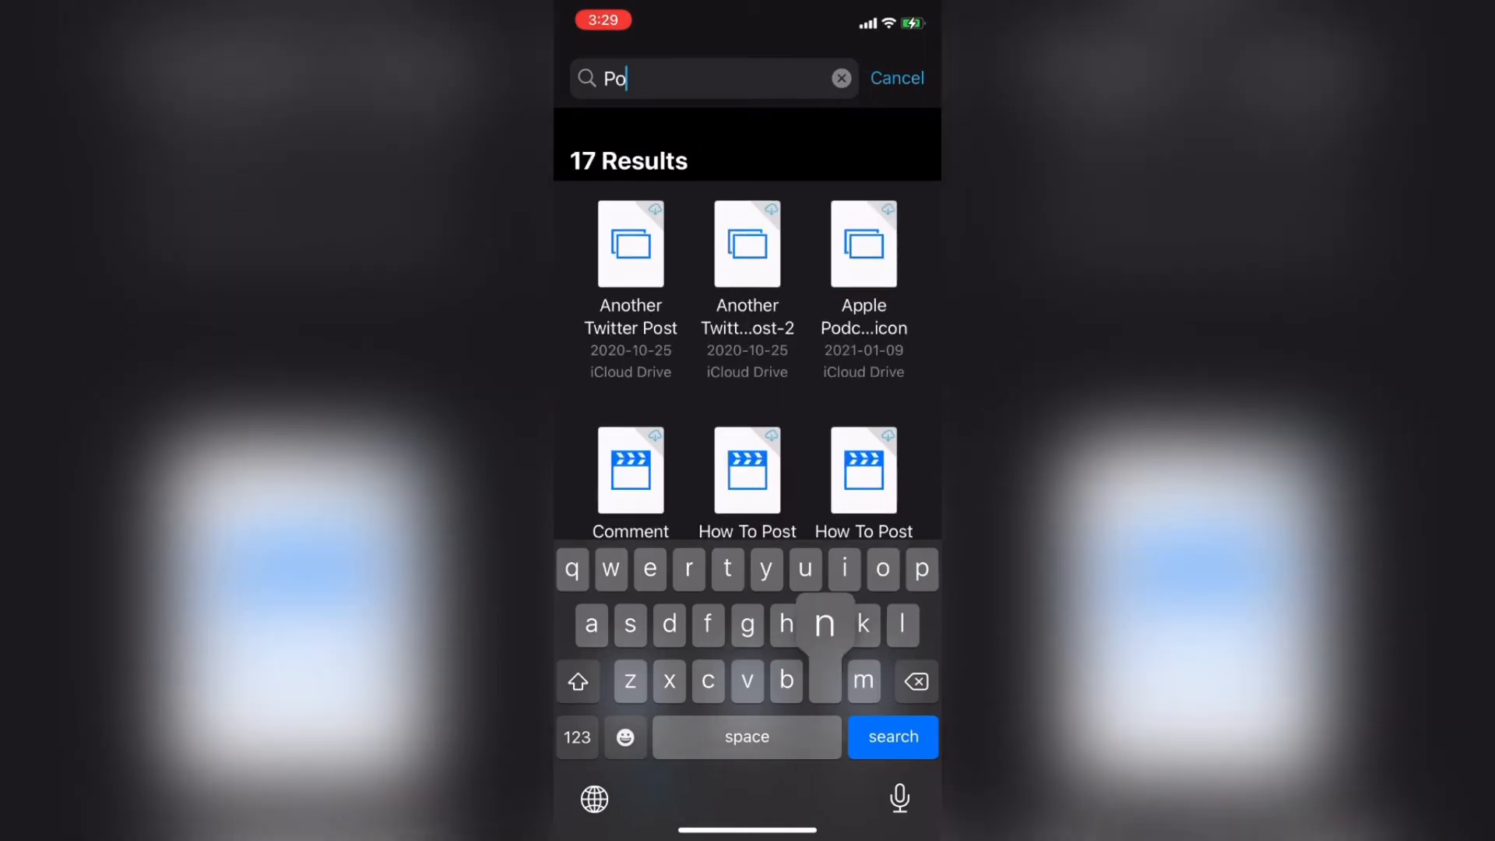
pyautogui.write('n')
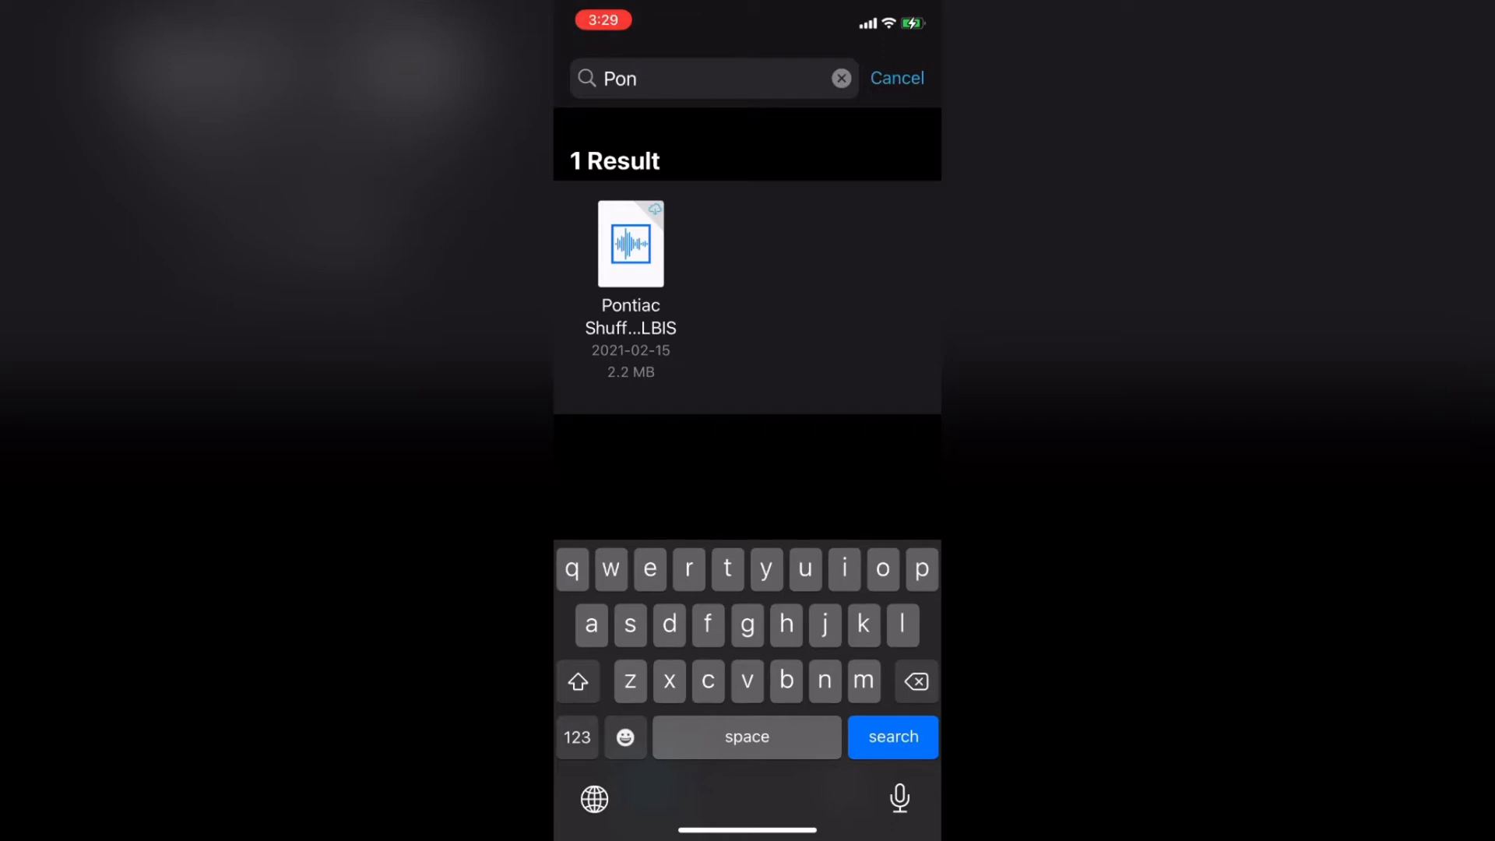
pyautogui.click(629, 243)
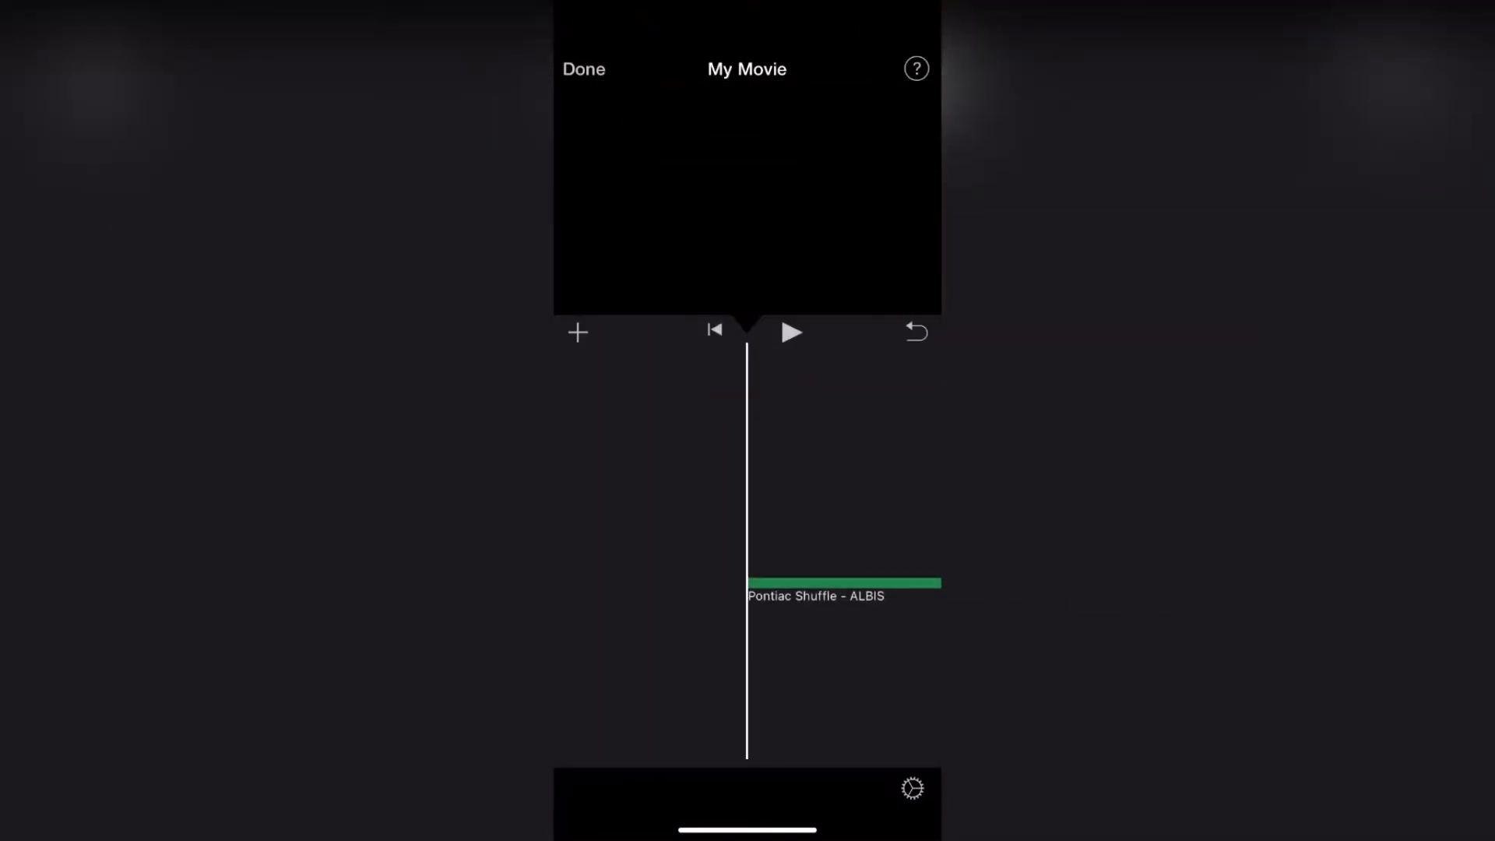
# Finish editing My Movie and choose Save Video from its share sheet.
pyautogui.click(791, 332)
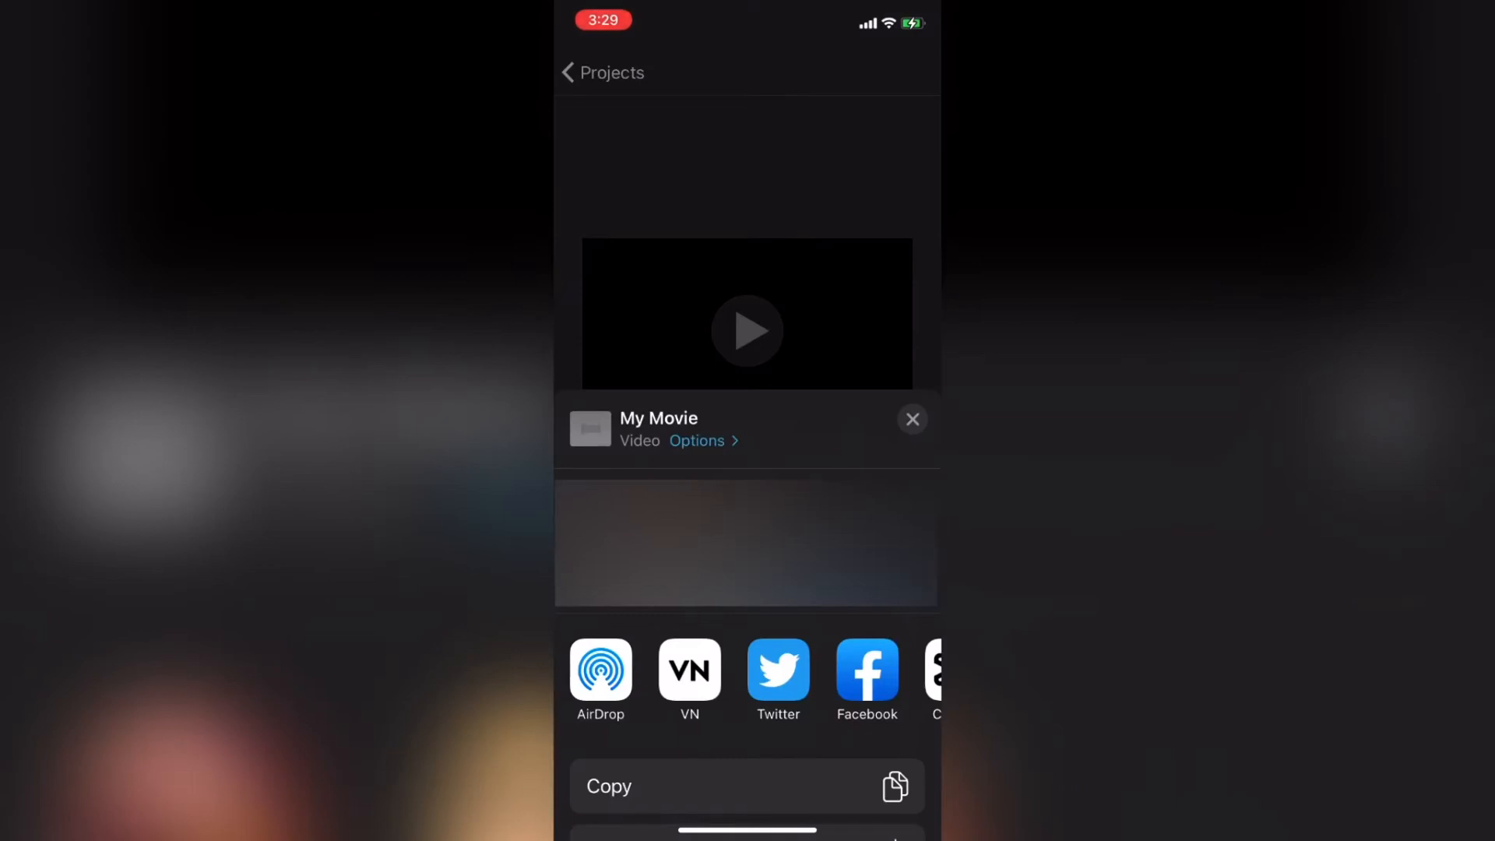
pyautogui.click(912, 420)
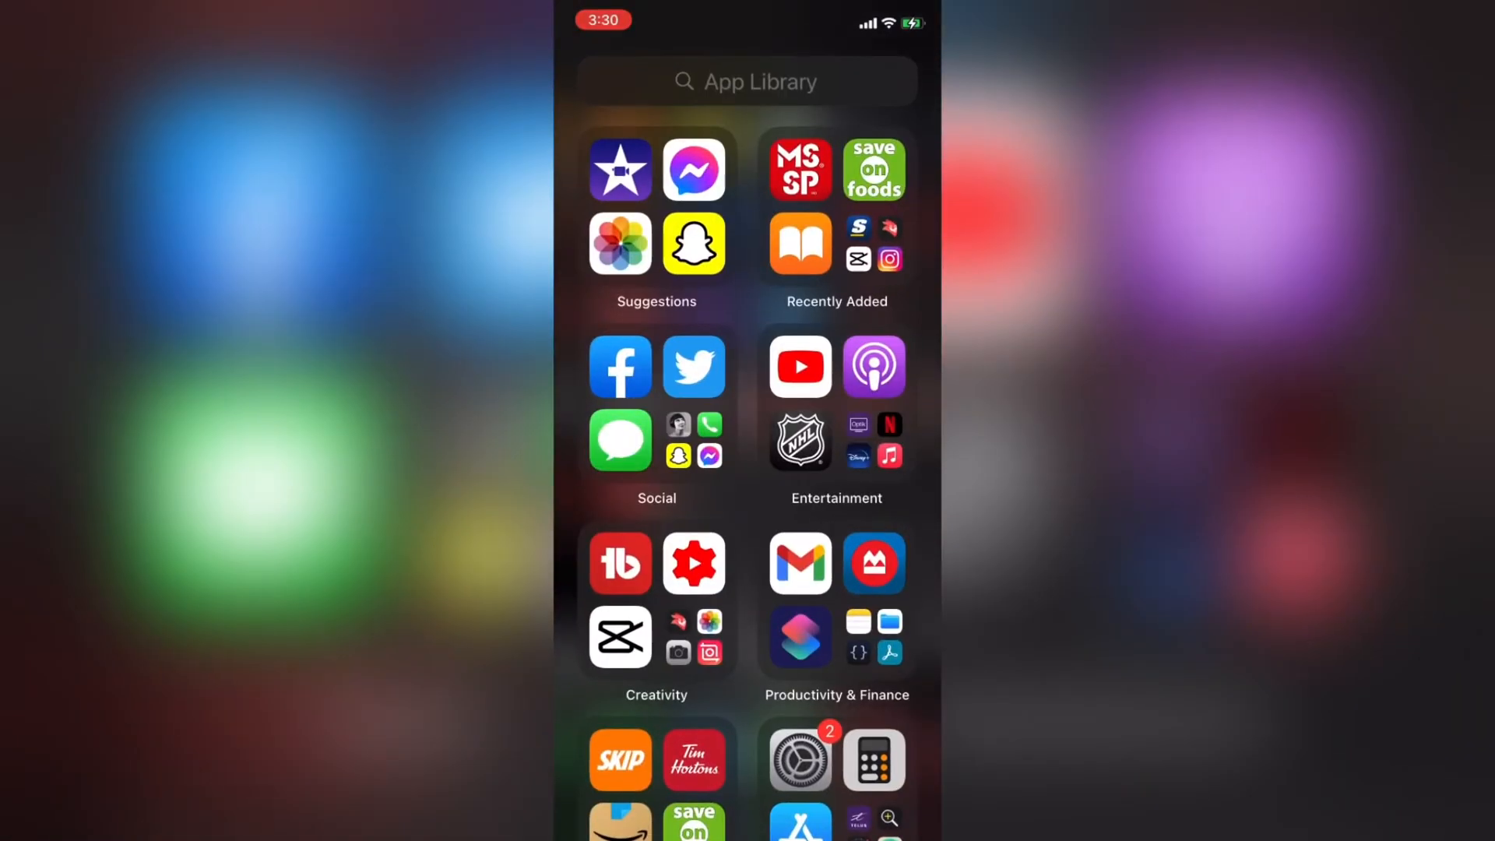
# Launch CapCut from the App Library to add the saved movie's sound under the clip.
pyautogui.click(620, 637)
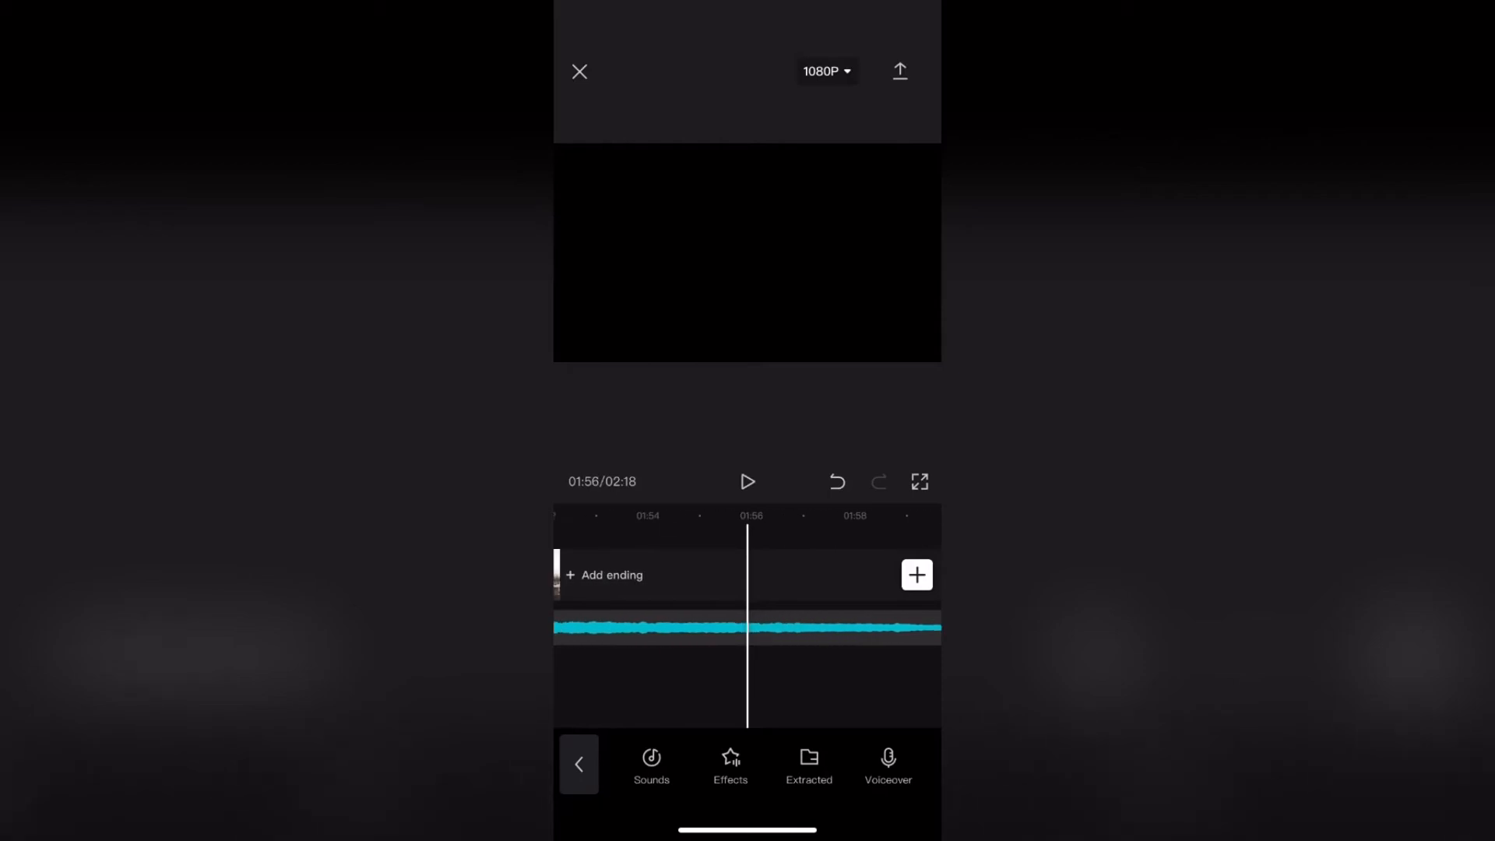
# Scroll to the clip end and select the music track to trim it to 01:53.
pyautogui.hscroll(3)
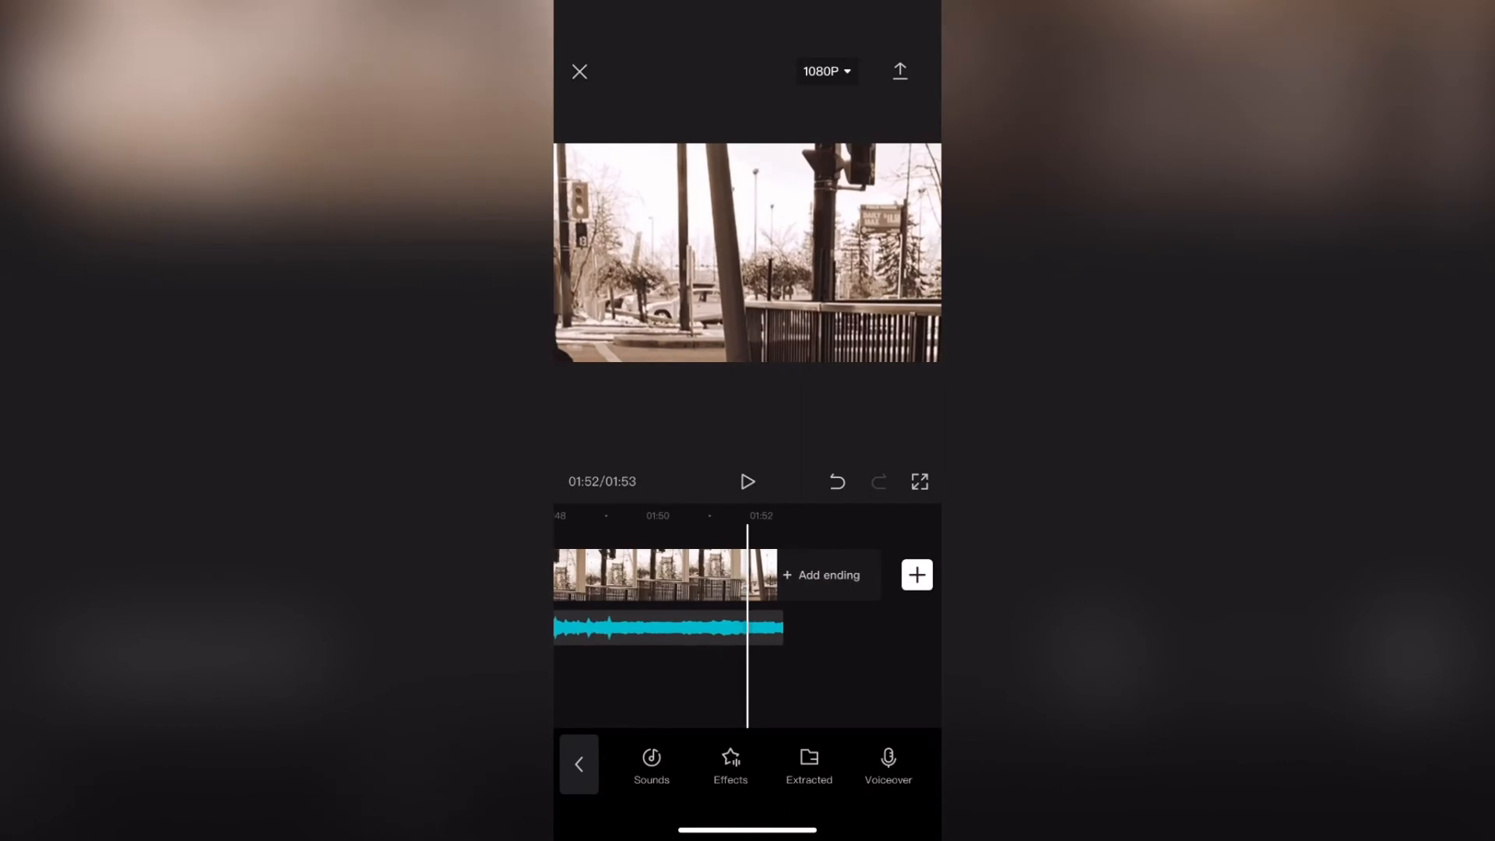
pyautogui.click(667, 626)
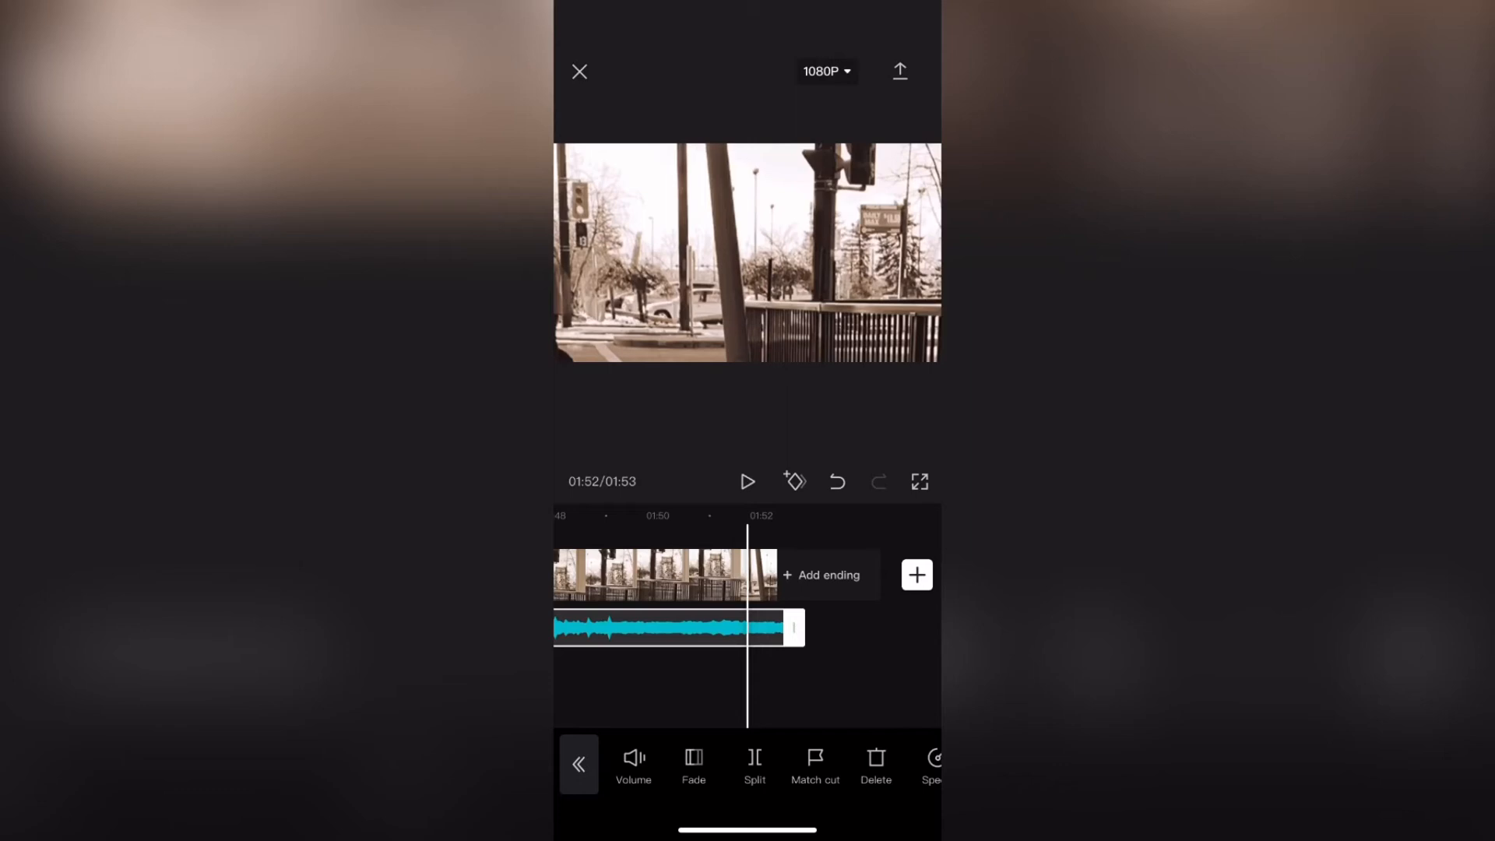
# Apply a roughly 5-second fade-out to the music track, preview it and confirm.
pyautogui.click(693, 764)
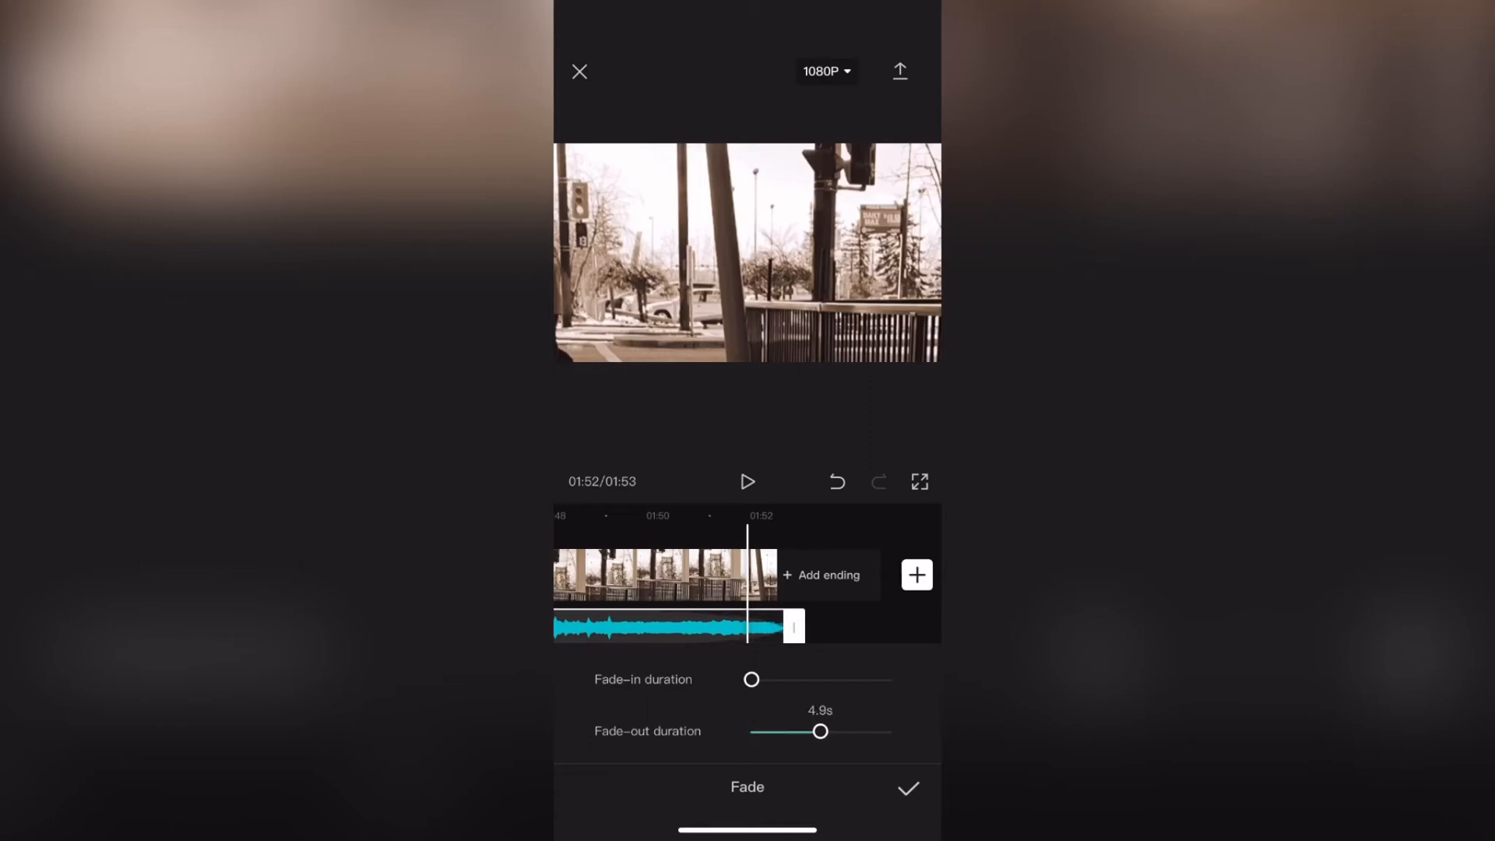
pyautogui.click(748, 482)
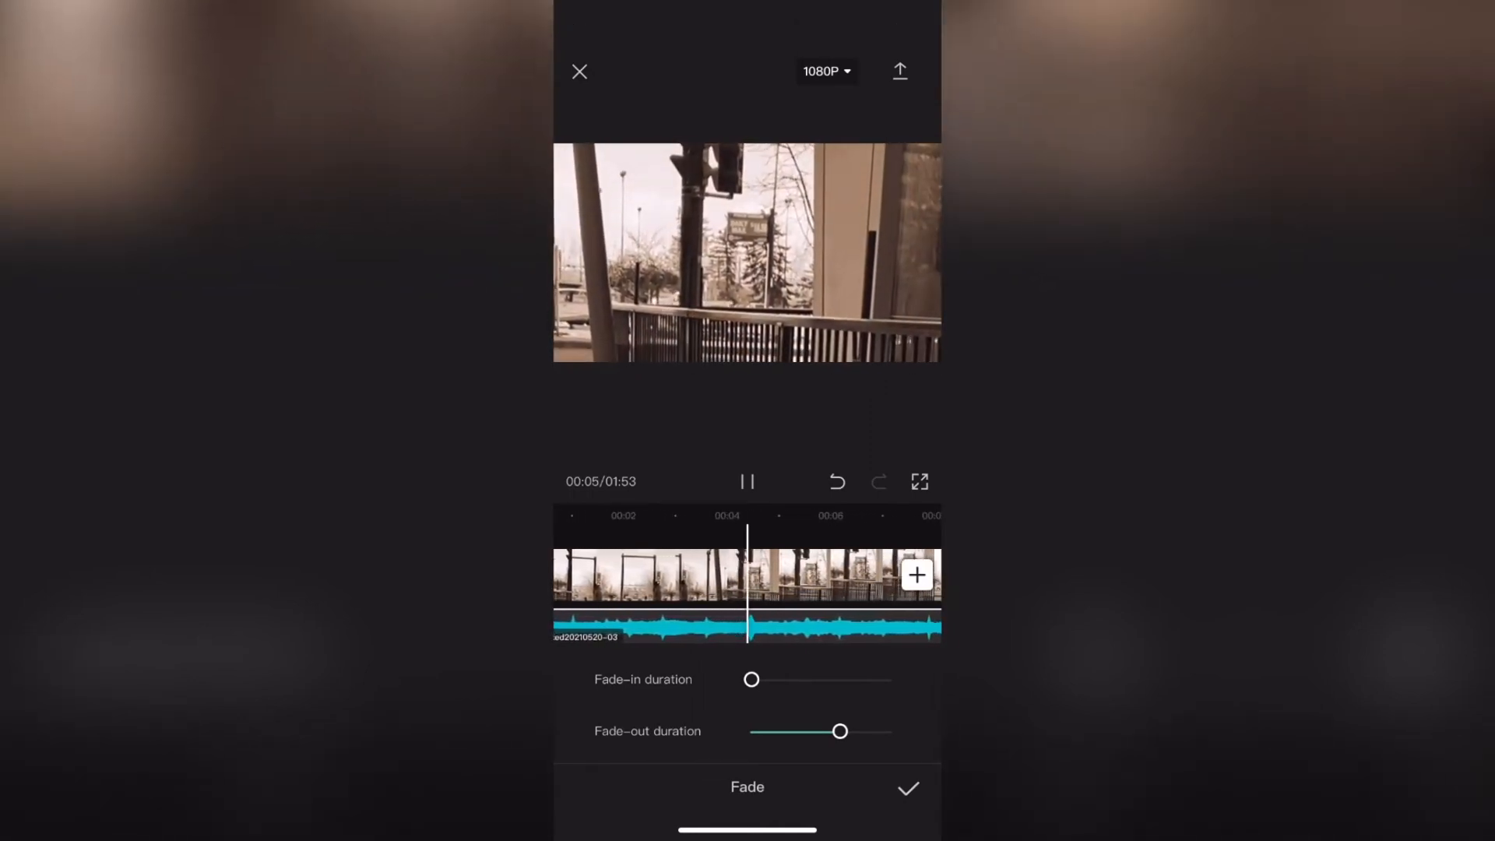
pyautogui.click(906, 787)
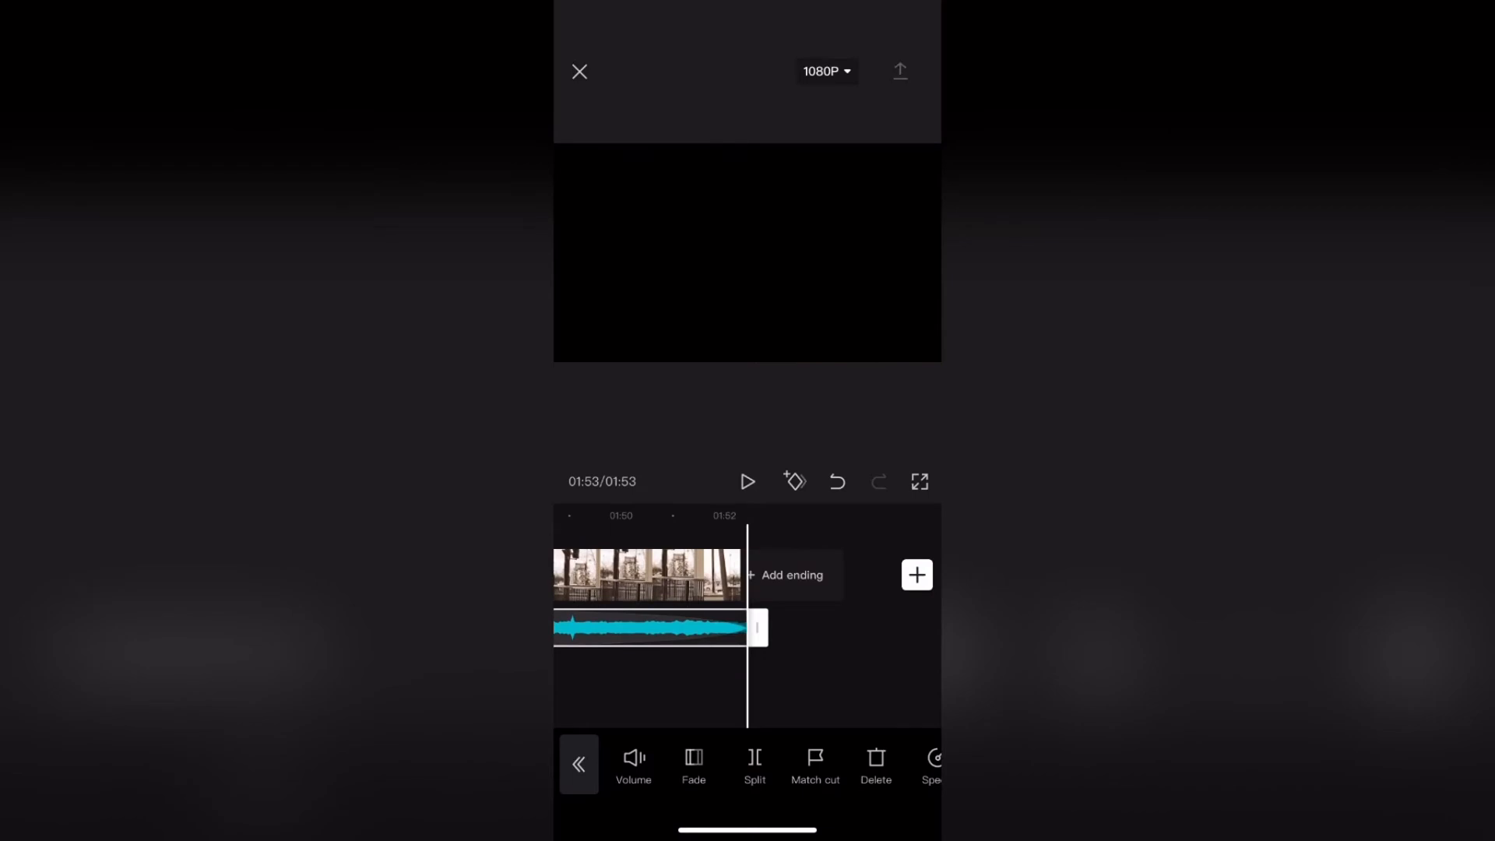
# Export the 01:53 video to the device and return to the projects list.
pyautogui.click(898, 71)
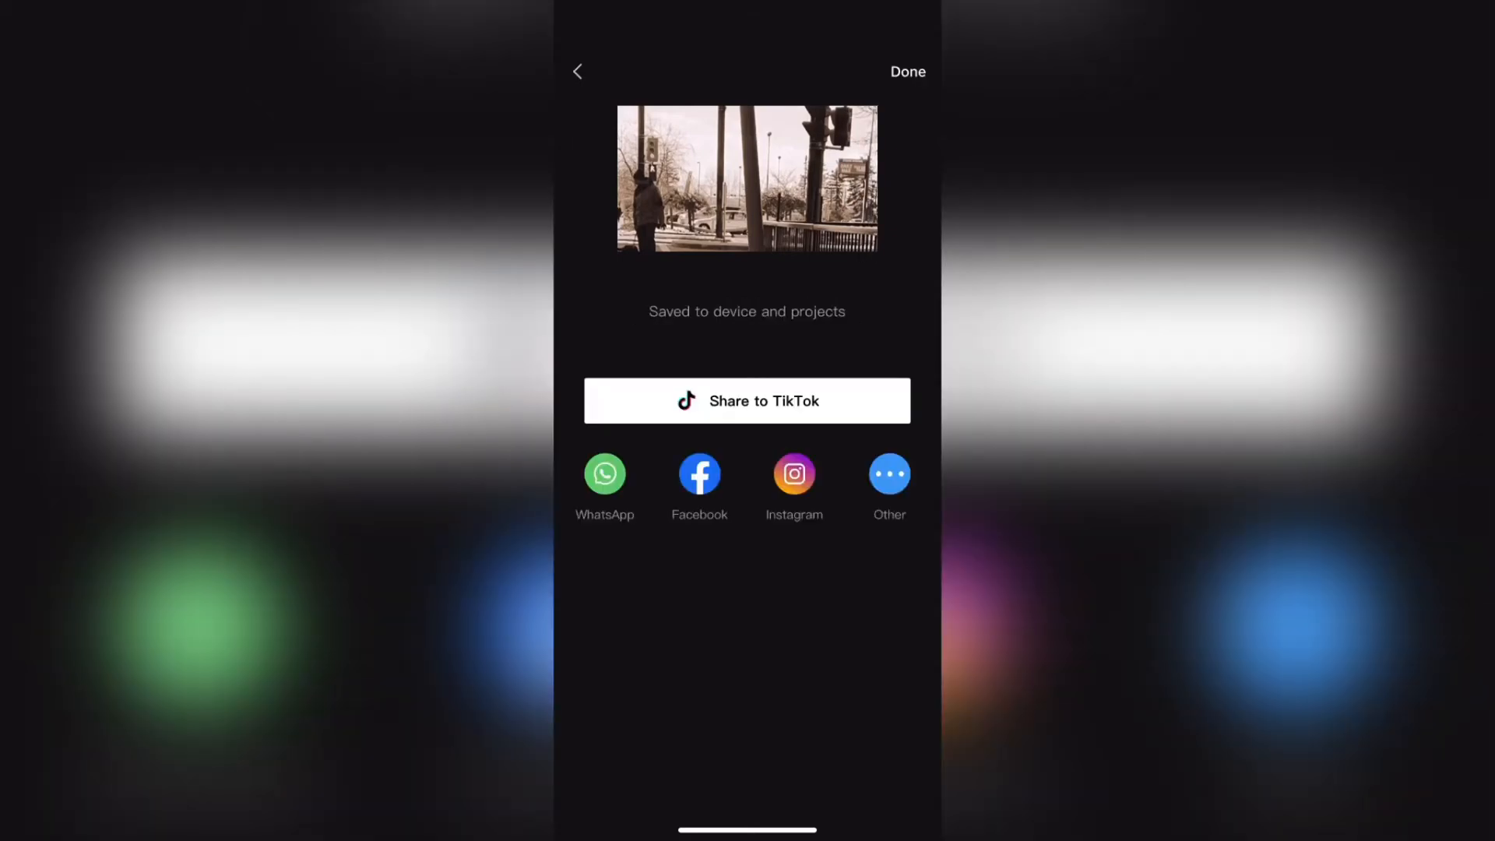
pyautogui.click(906, 71)
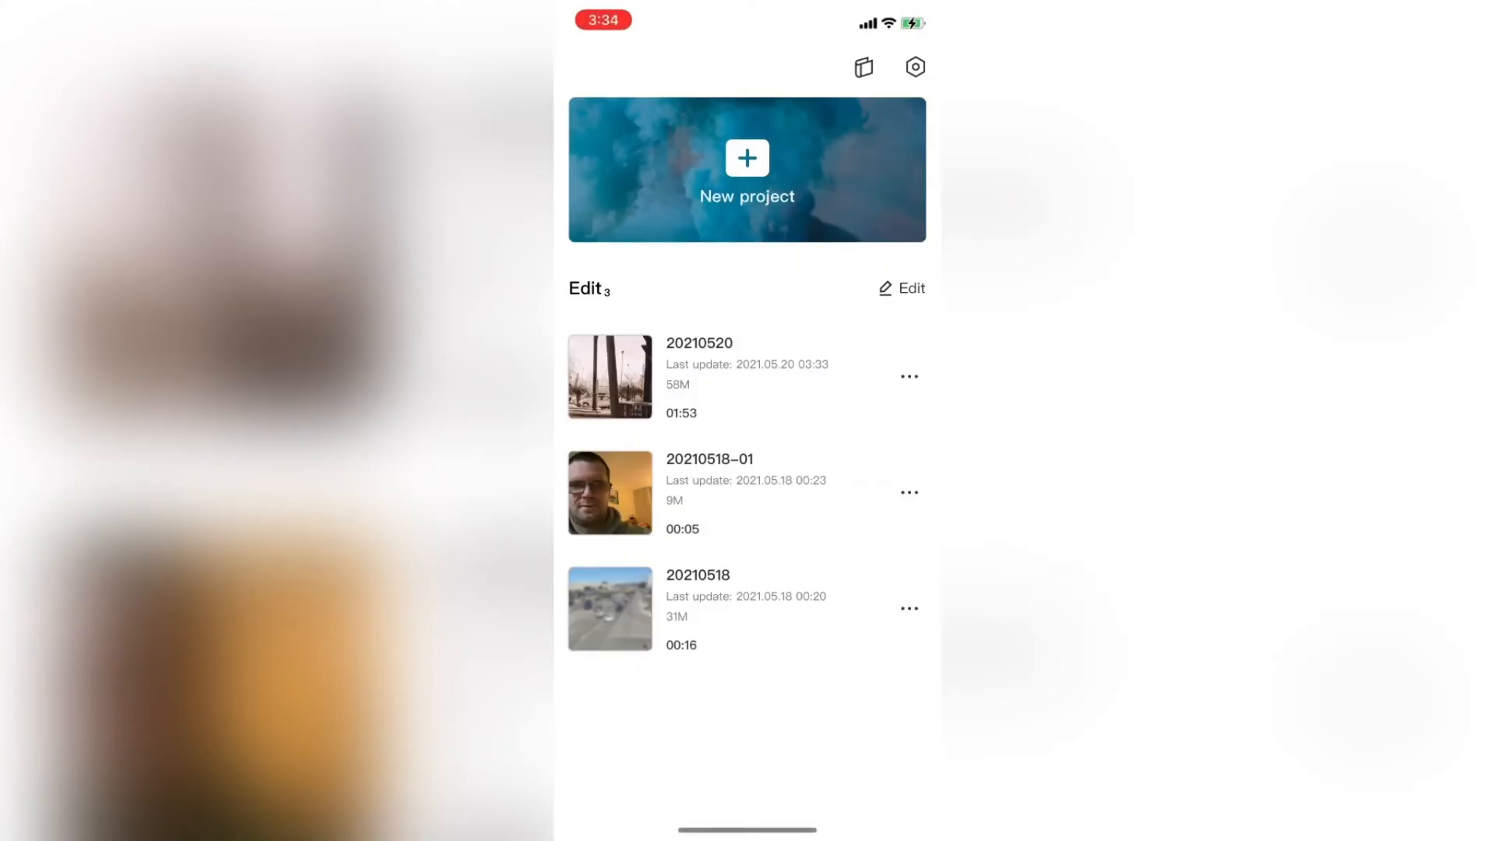